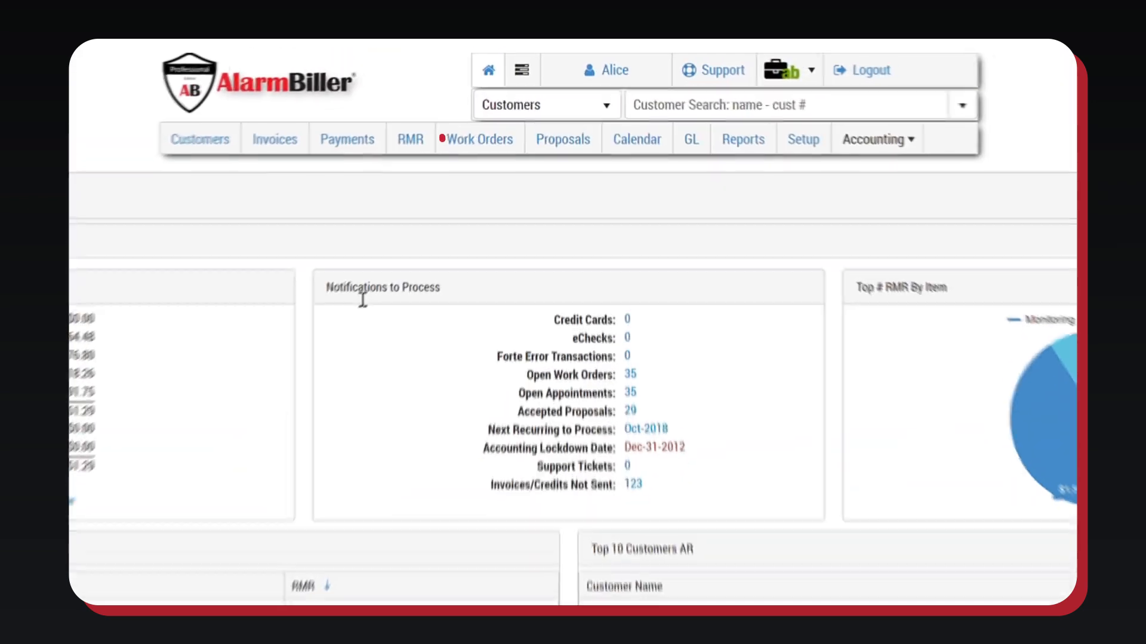
- Open the Setup page with company, accounting, operations and item configuration categories
left_click(410, 138)
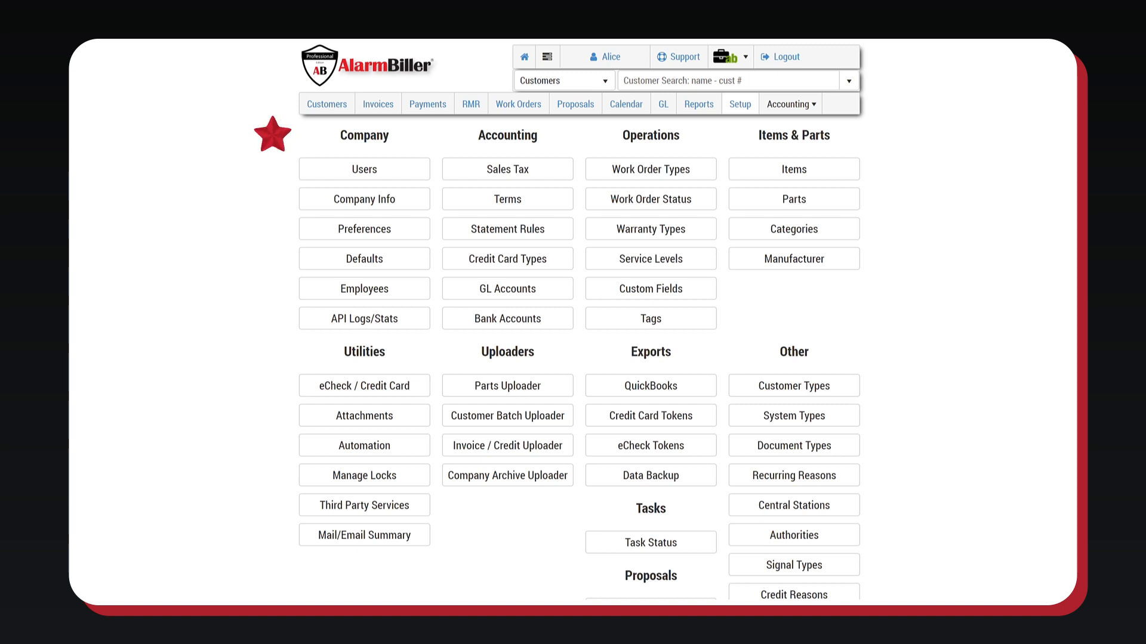
mouse_move(364, 171)
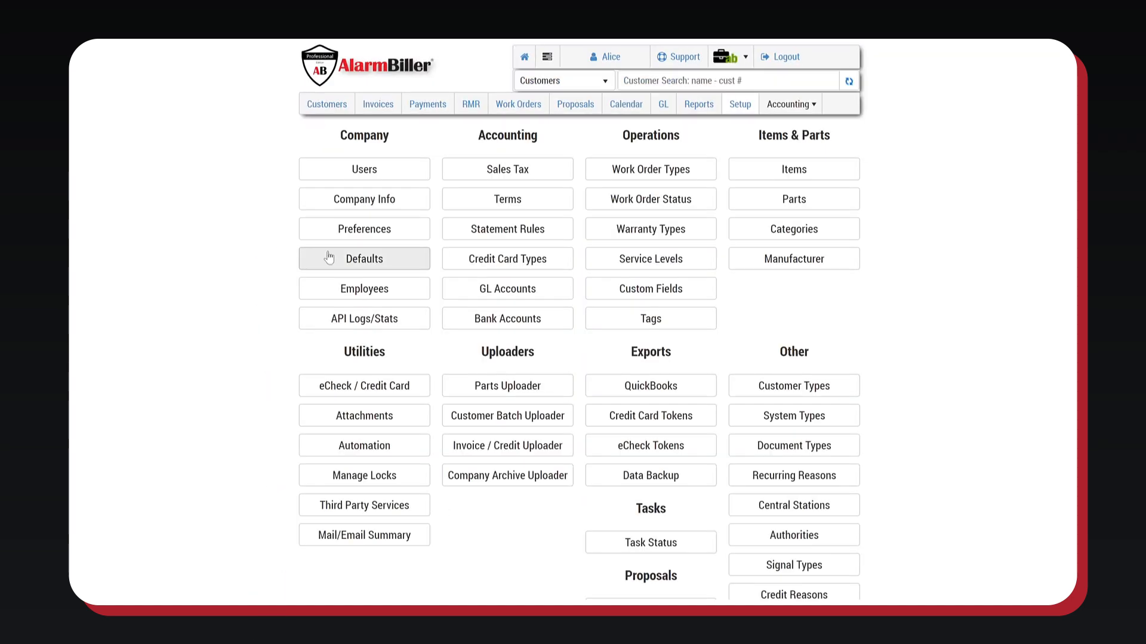
- Show the Customers list of 108 records with balances due and RMR
left_click(326, 104)
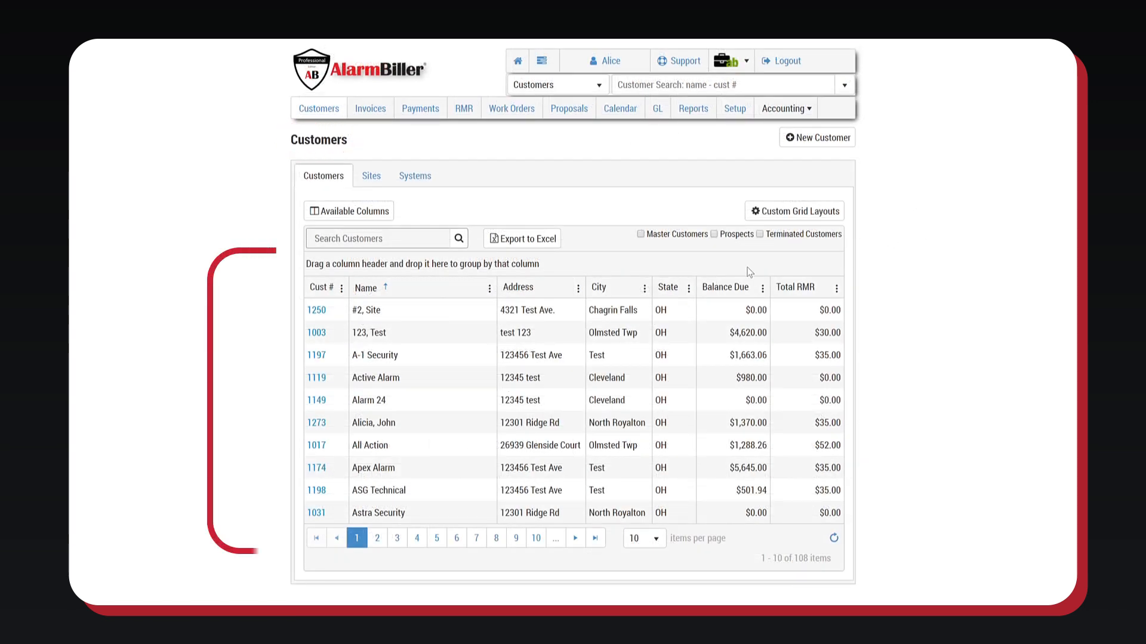
- Add Lady Gaga as a prospect customer and start a $750 proposal for her
left_click(715, 234)
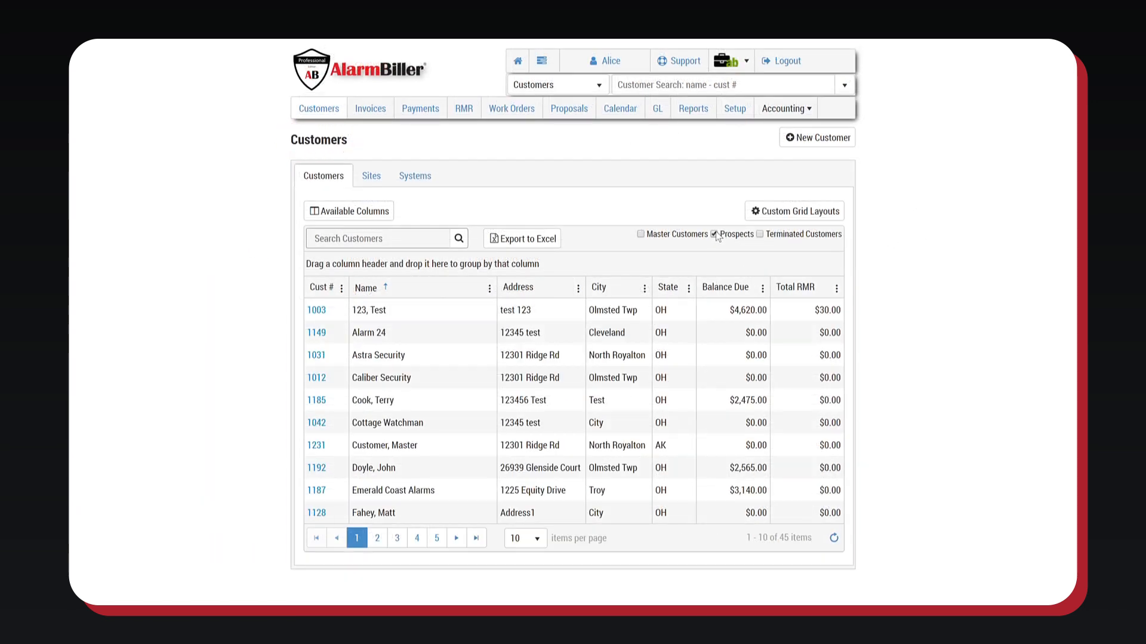
left_click(761, 234)
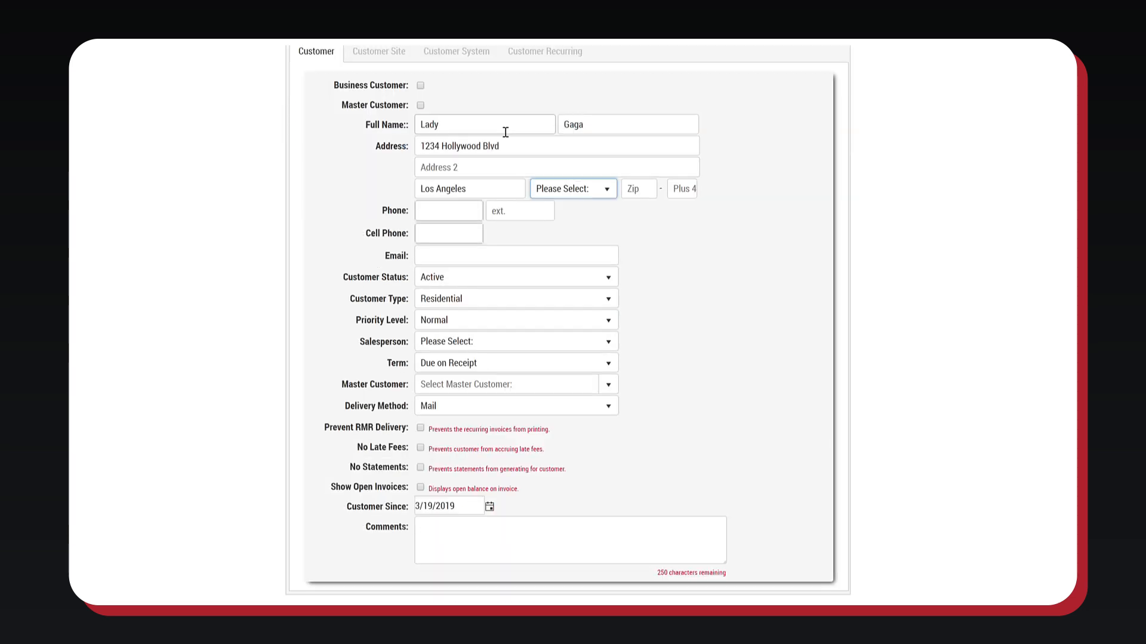
left_click(516, 342)
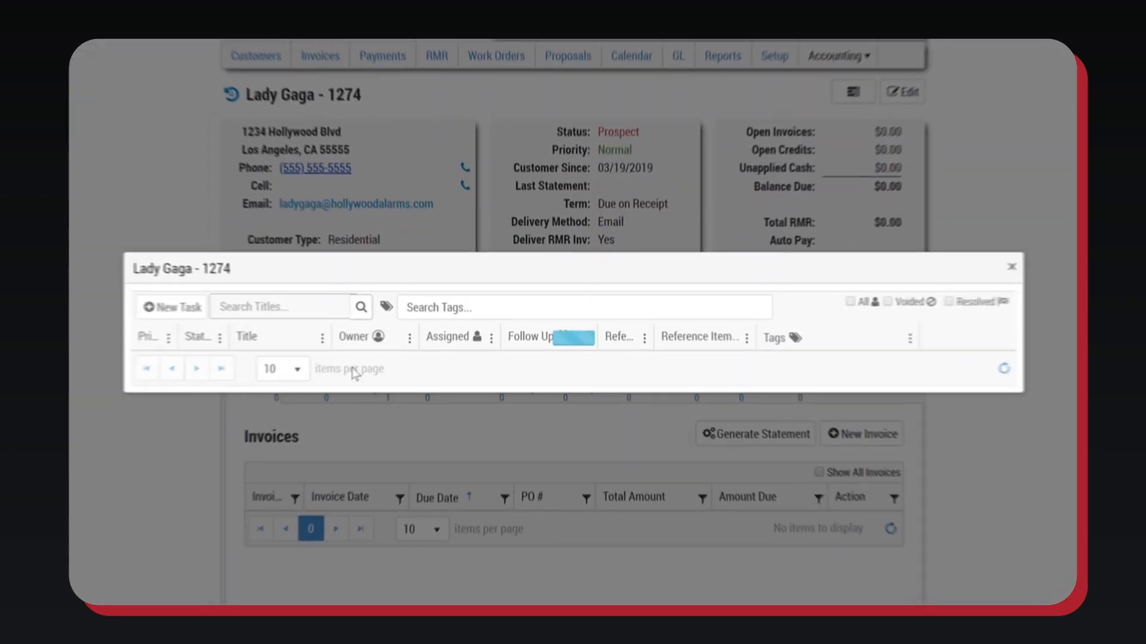
left_click(172, 306)
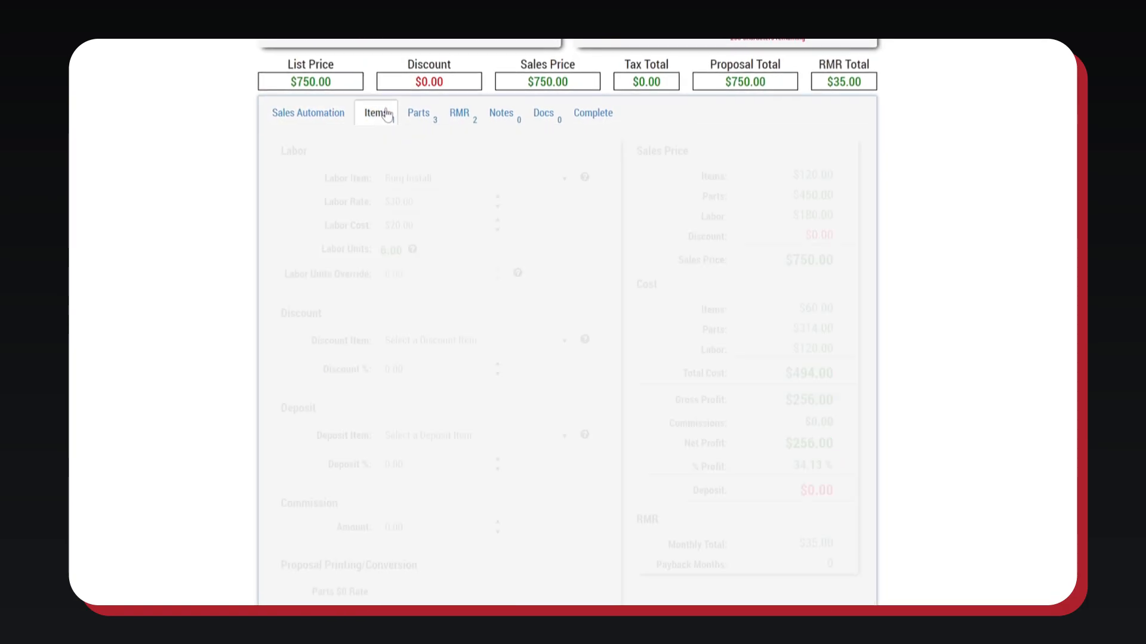
- Review the proposal's Parts, Notes and Docs tabs
left_click(377, 154)
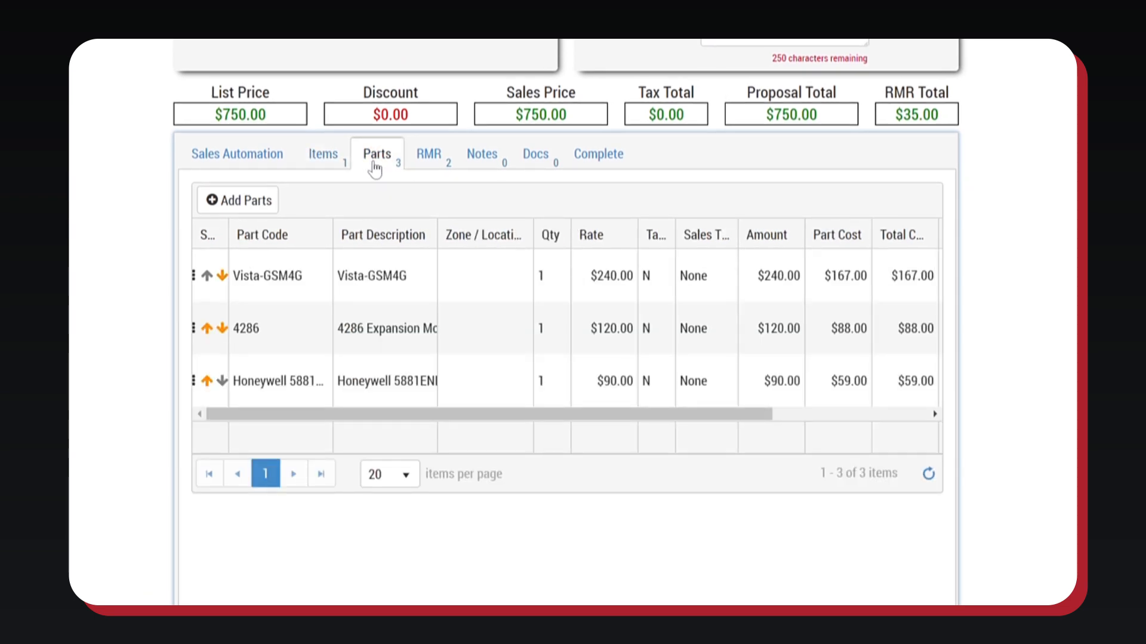
left_click(481, 154)
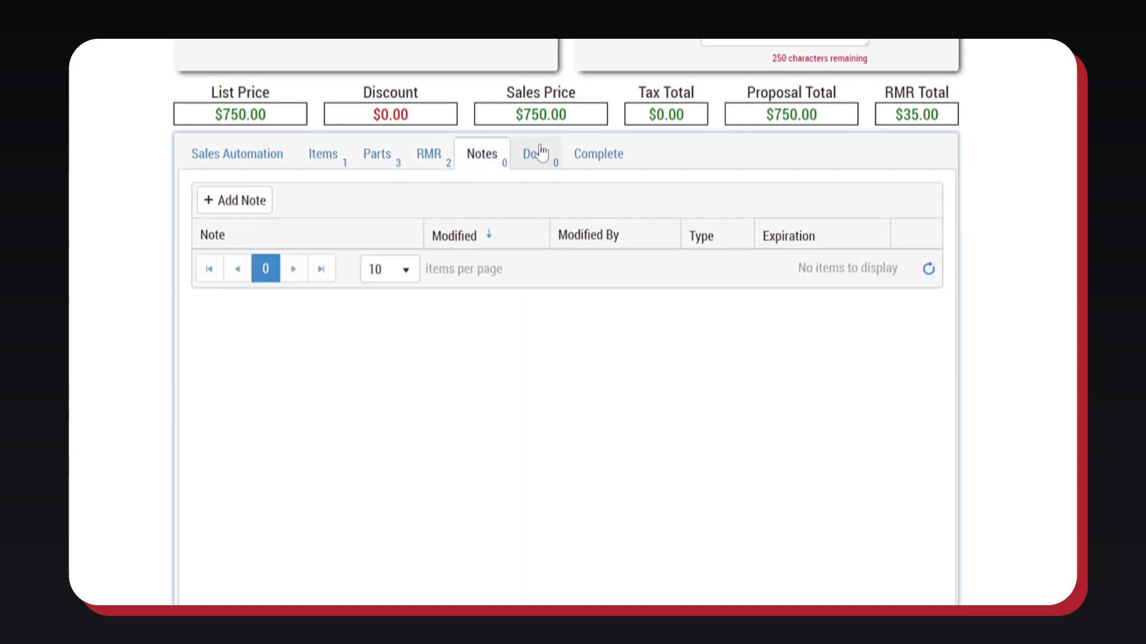
left_click(535, 153)
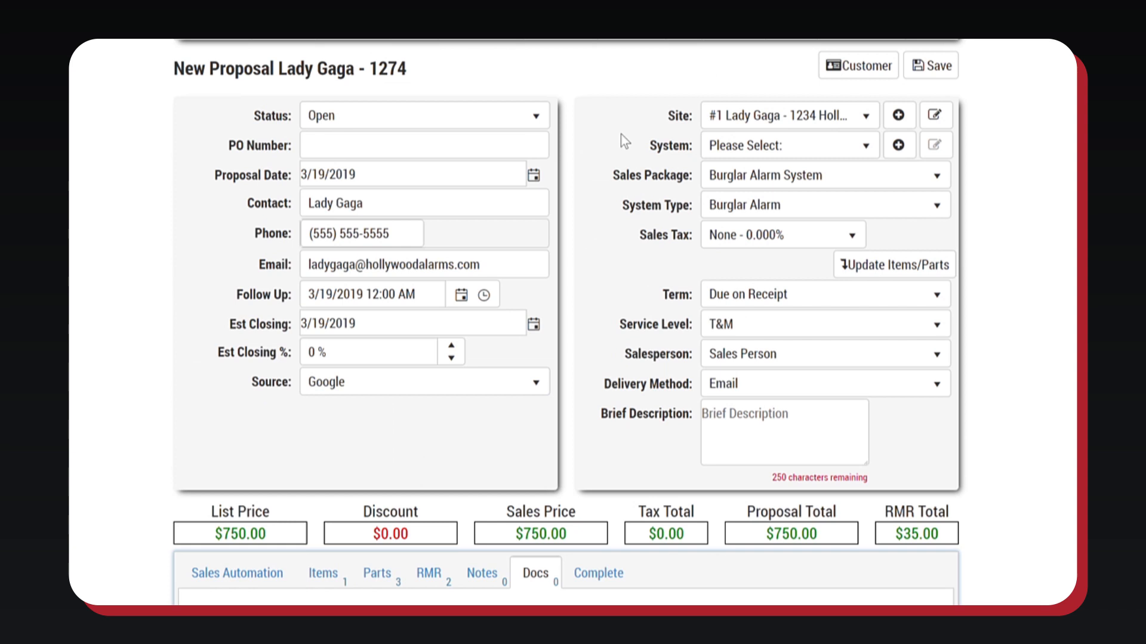
- Save proposal #2167, skip the delivery options, and reach the signing screen
left_click(767, 66)
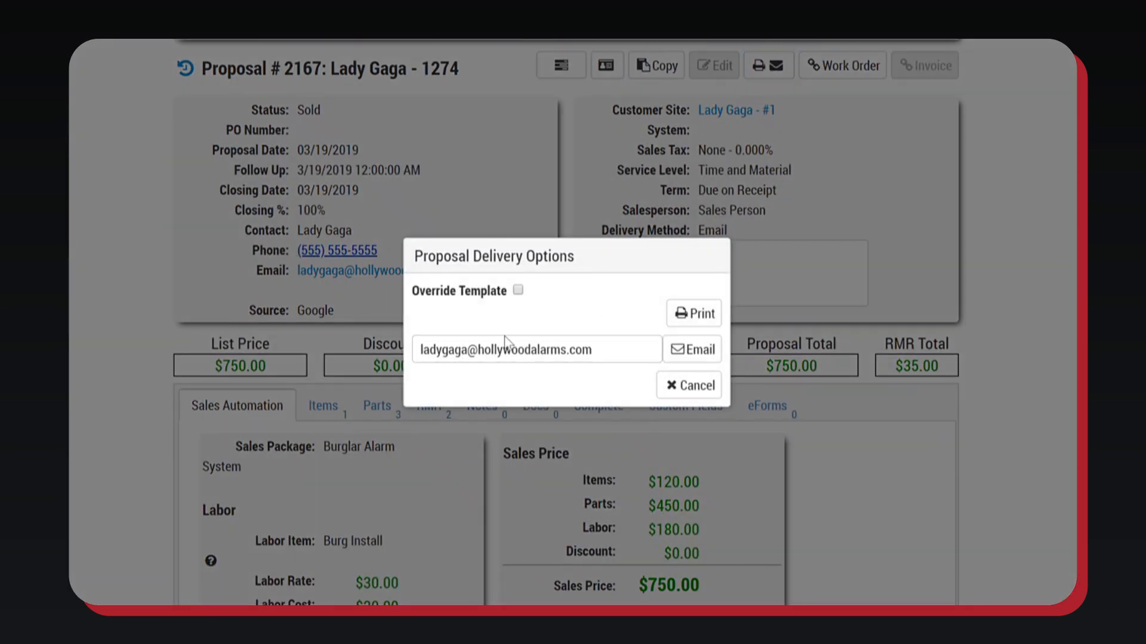
left_click(688, 385)
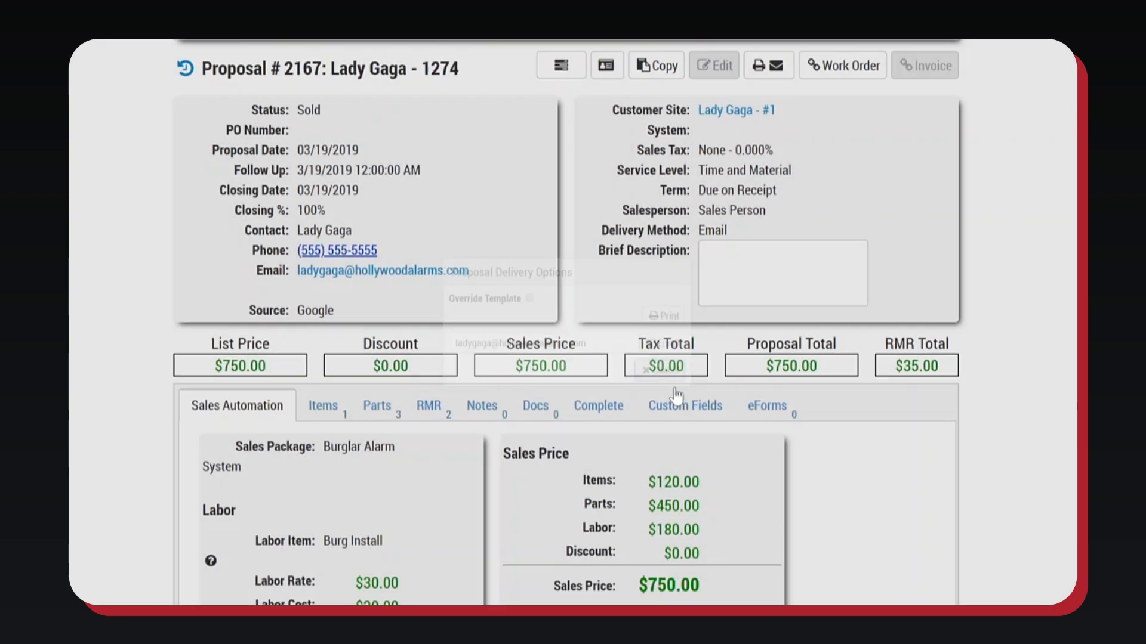
left_click(713, 65)
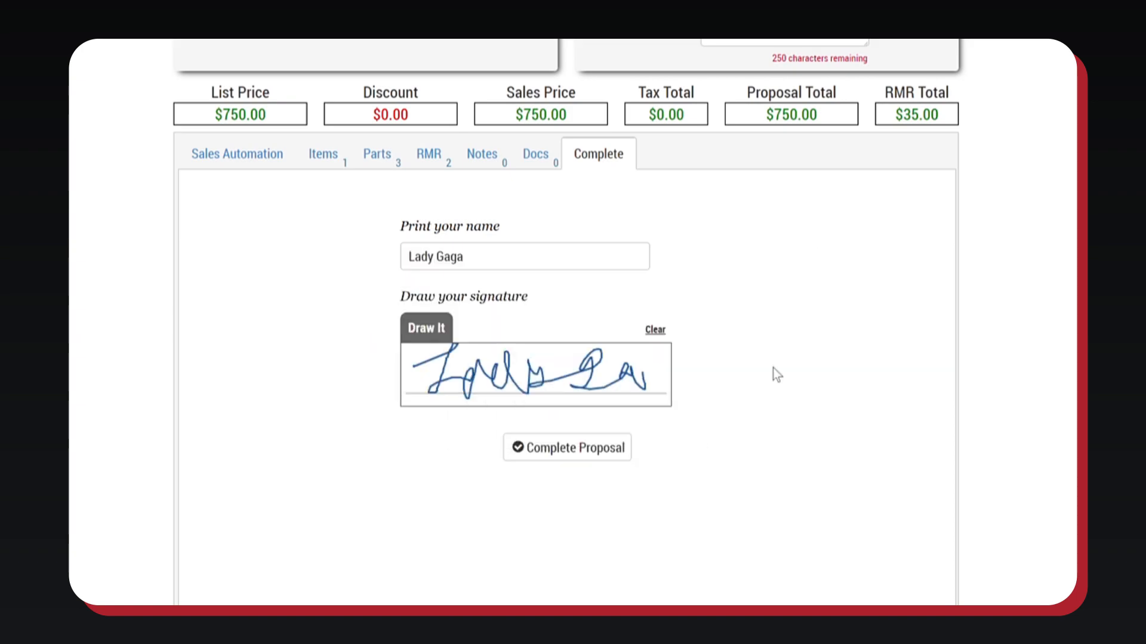
- Complete the signed proposal, making Lady Gaga active with work order 1145
left_click(567, 447)
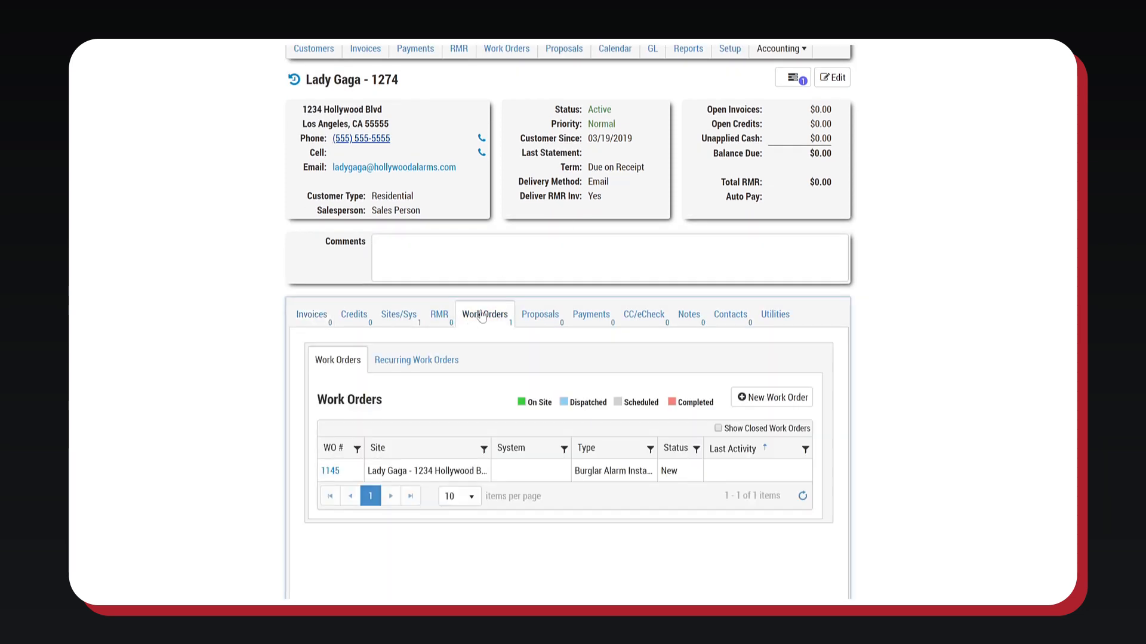
scroll("down", 3)
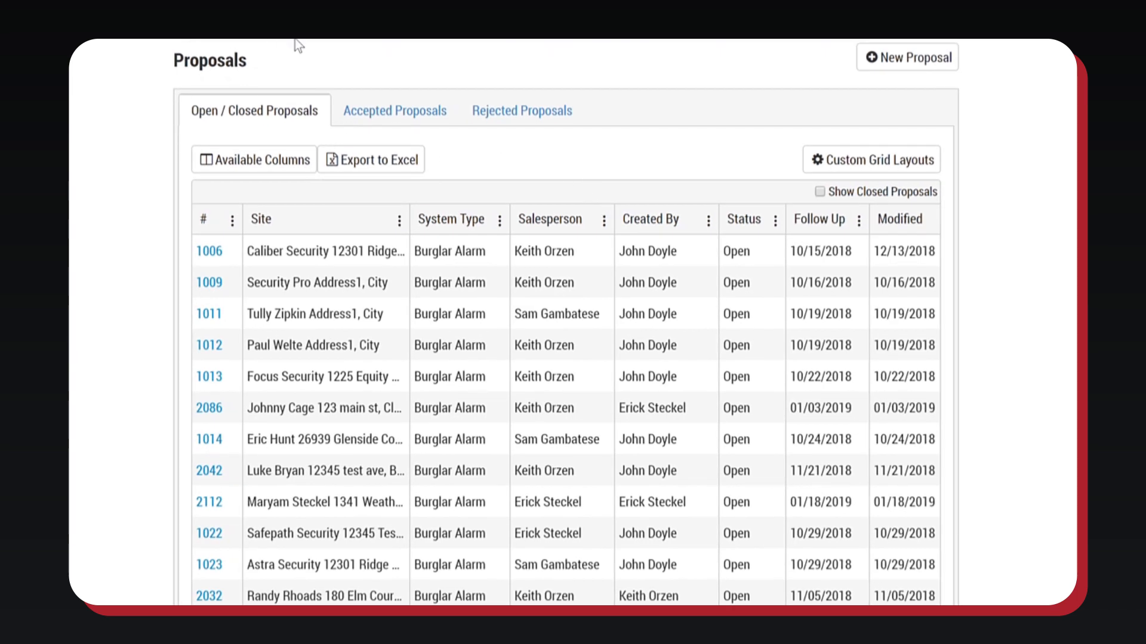
- View accepted proposals, then show the technicians' calendar for March 20, 2019
left_click(394, 110)
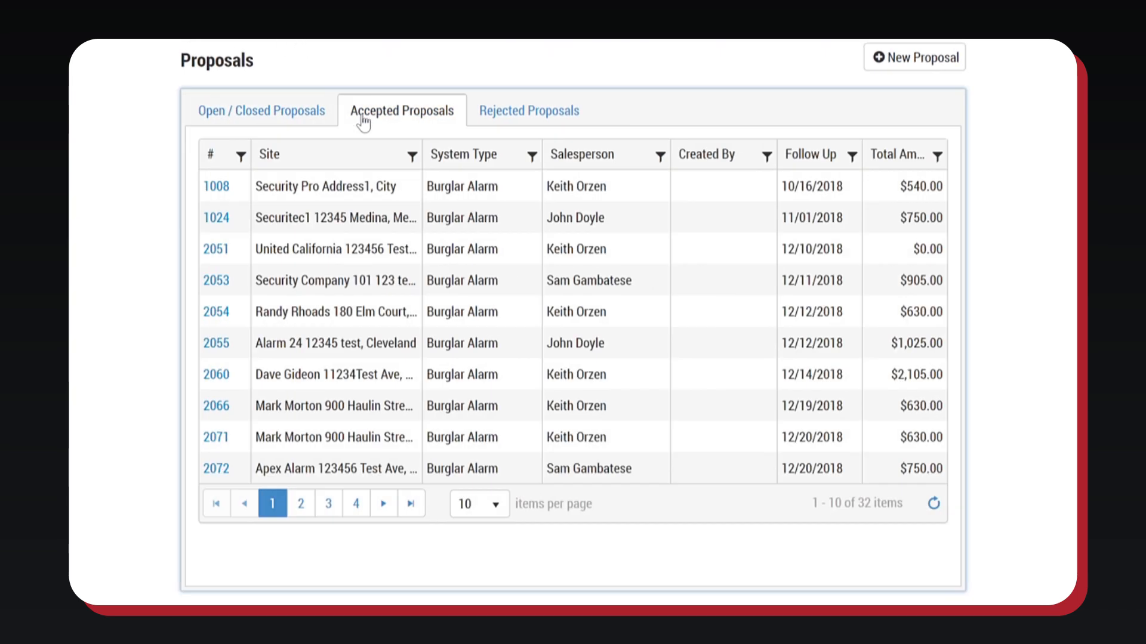
left_click(528, 110)
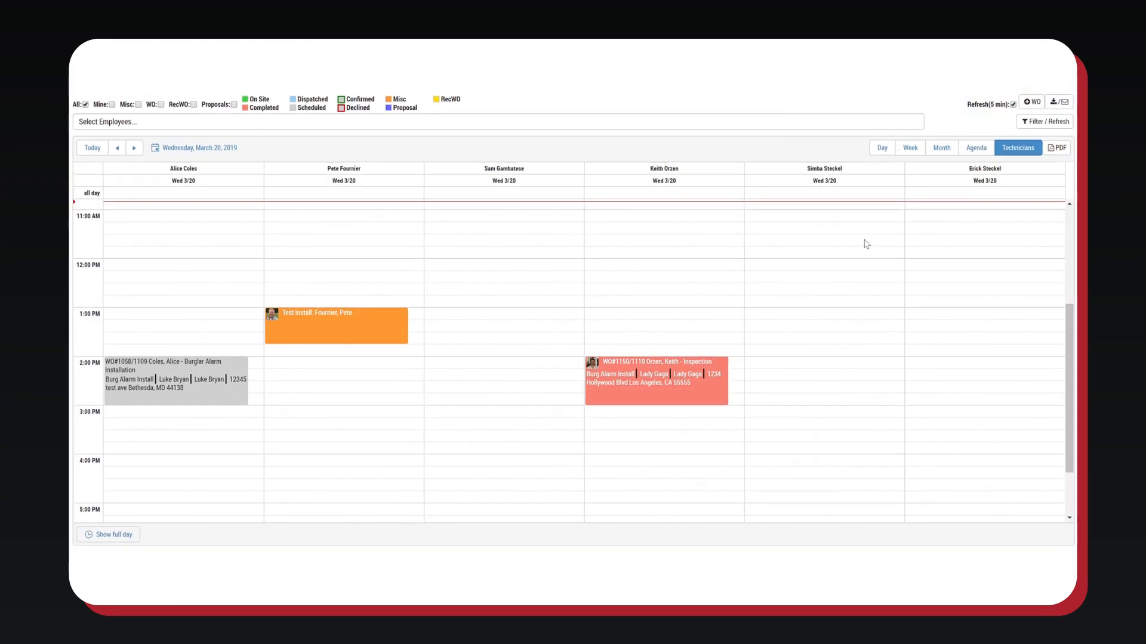
mouse_move(439, 349)
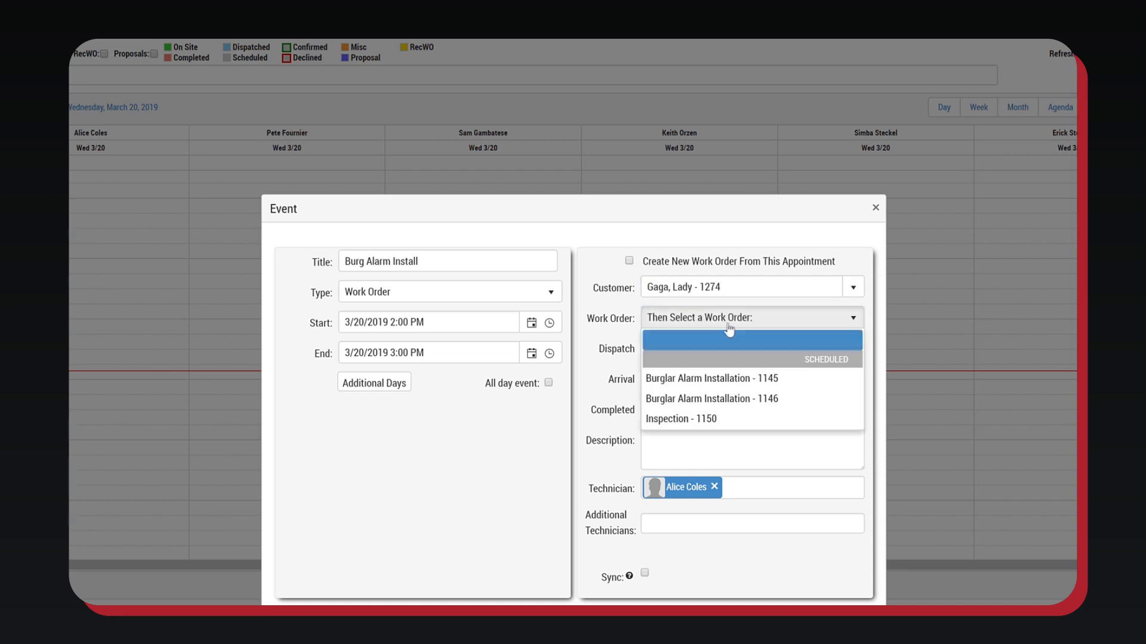
left_click(710, 378)
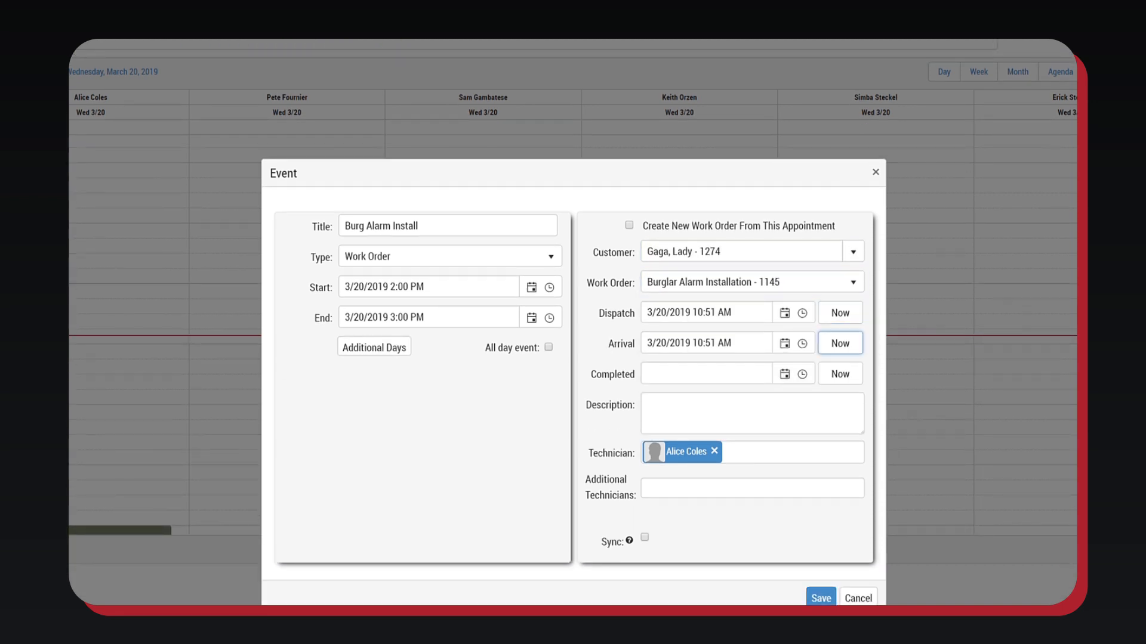
left_click(819, 598)
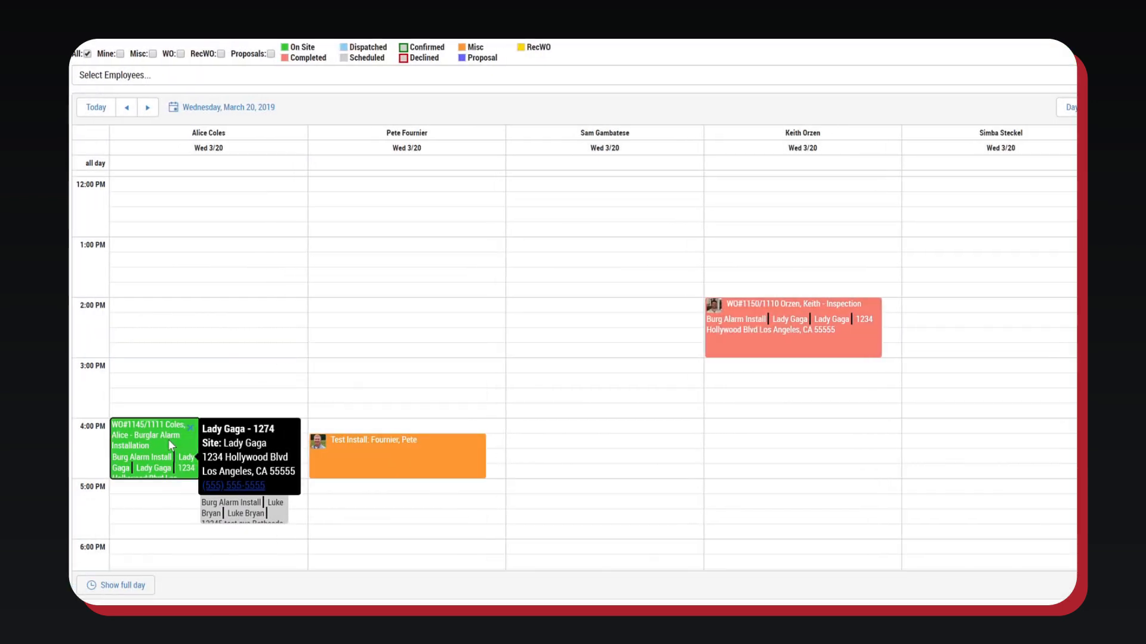
left_click(149, 446)
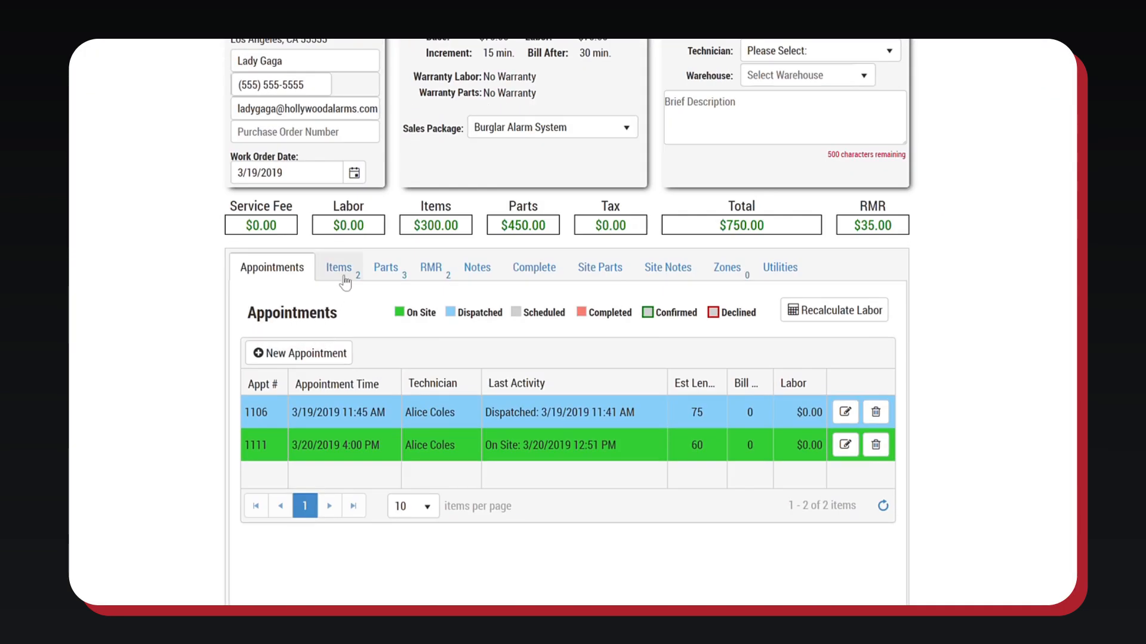
- Browse work order 1145's Parts, Appointments, Notes and Complete sections, then return to Open Work Orders
left_click(384, 268)
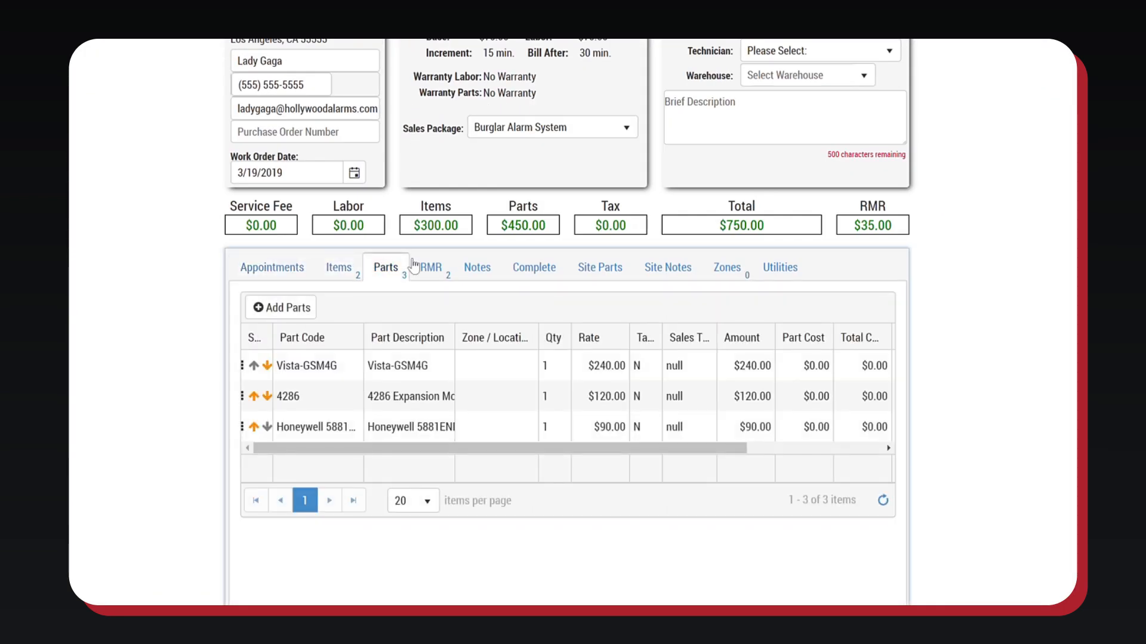
left_click(272, 268)
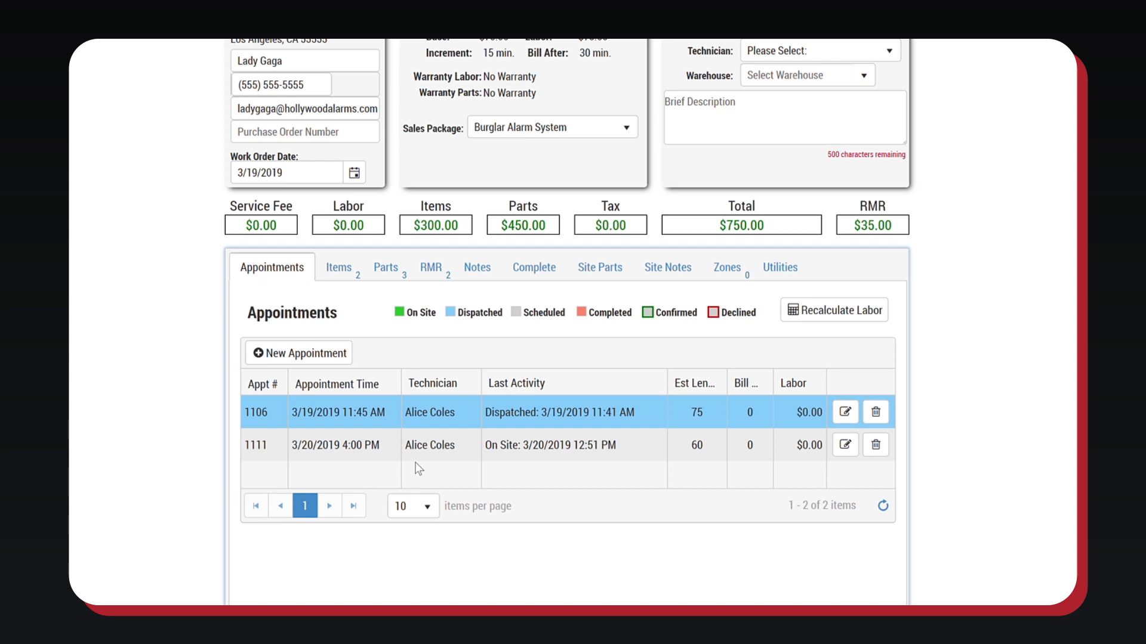
left_click(477, 267)
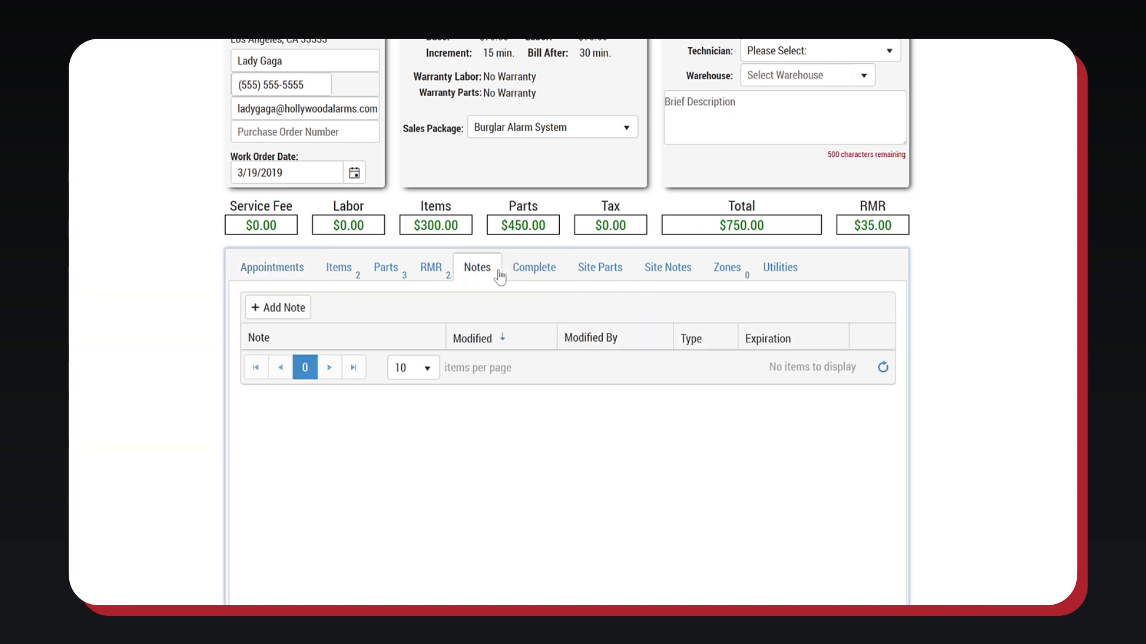
left_click(534, 267)
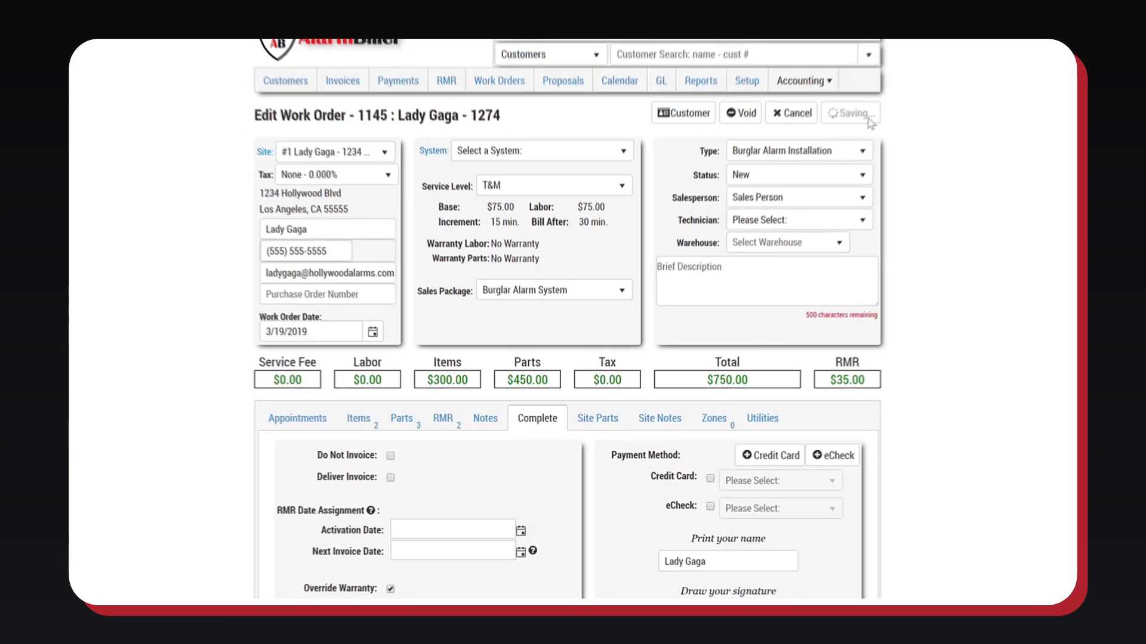
left_click(850, 114)
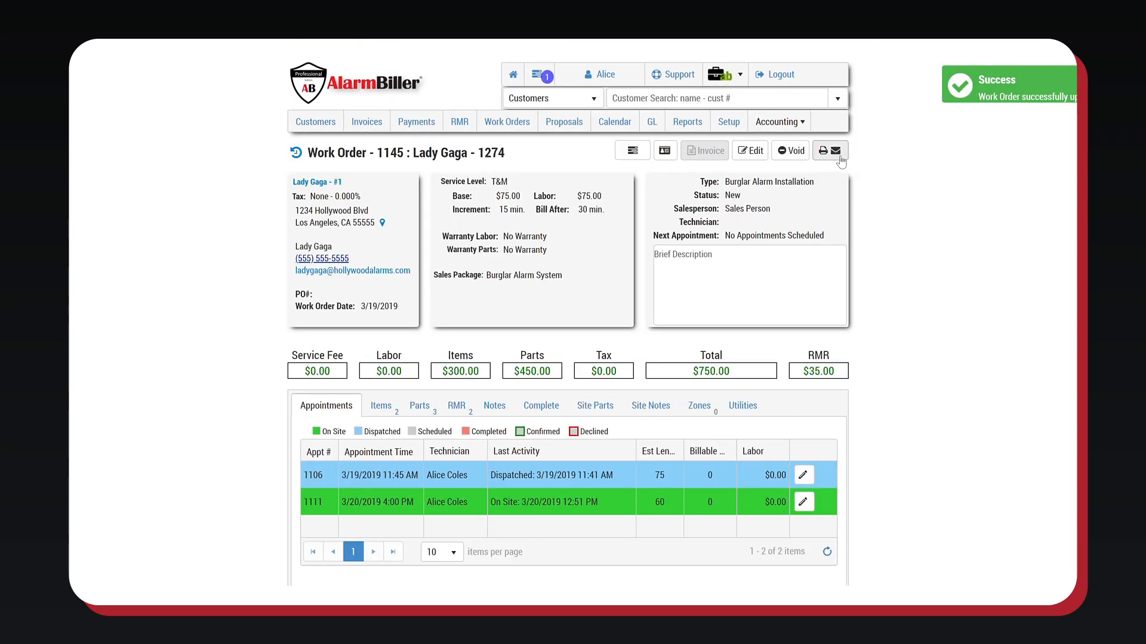
left_click(506, 121)
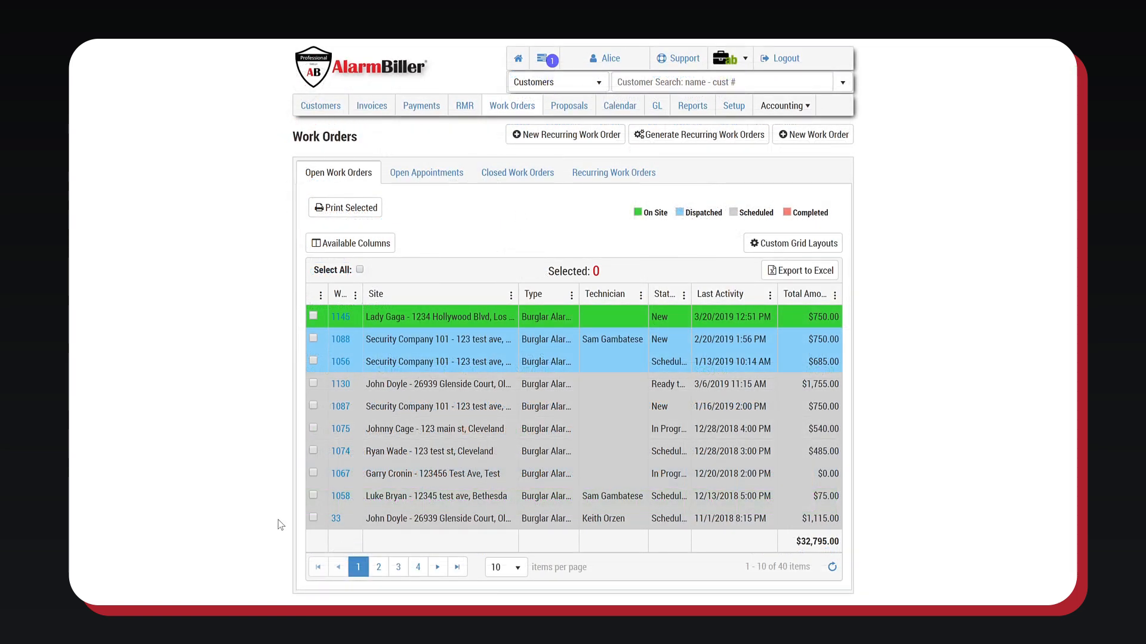
left_click(426, 173)
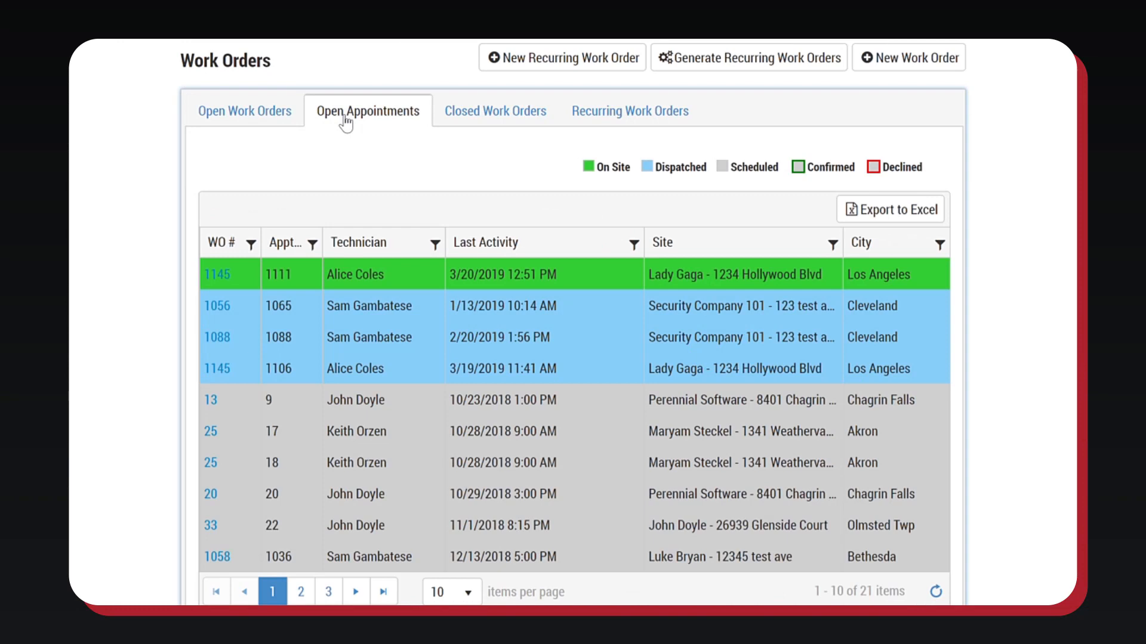
left_click(495, 111)
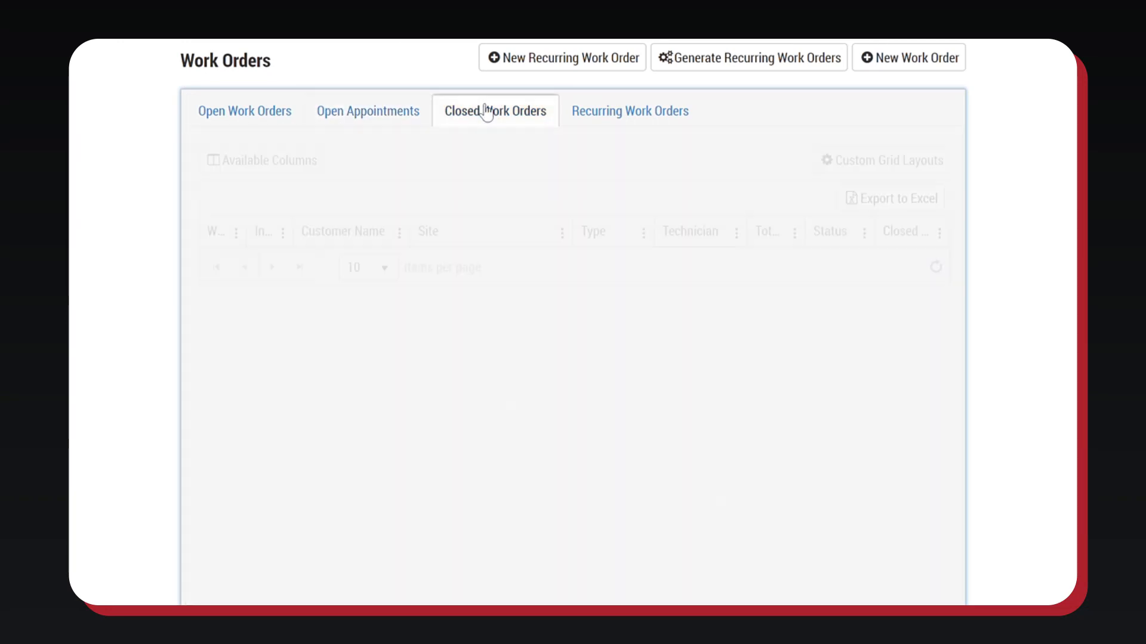
left_click(630, 111)
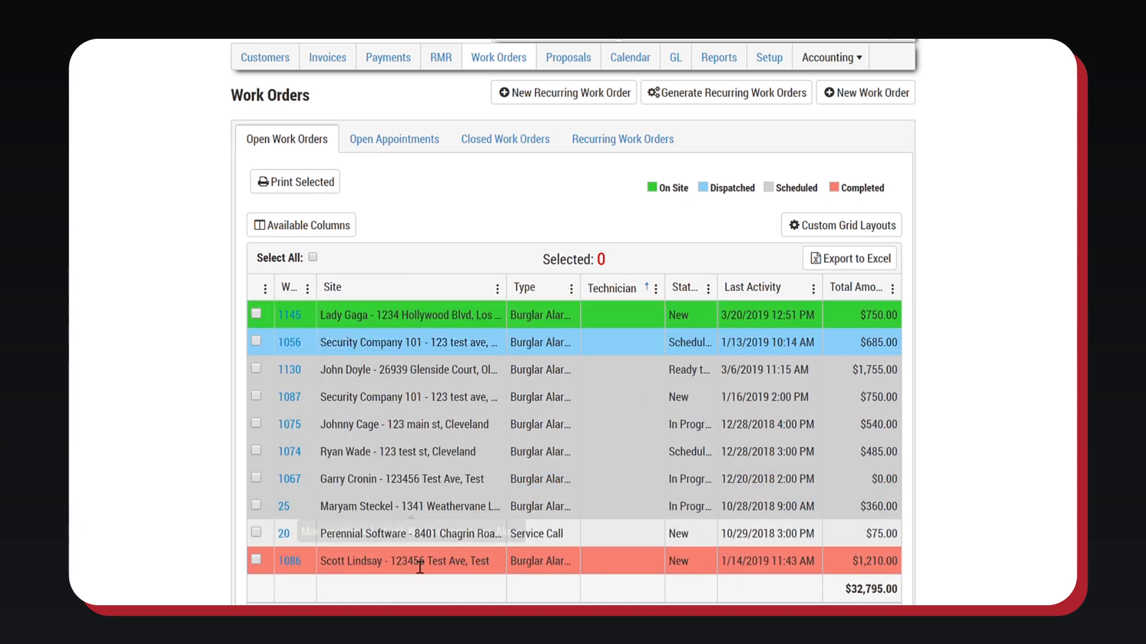
left_click(289, 314)
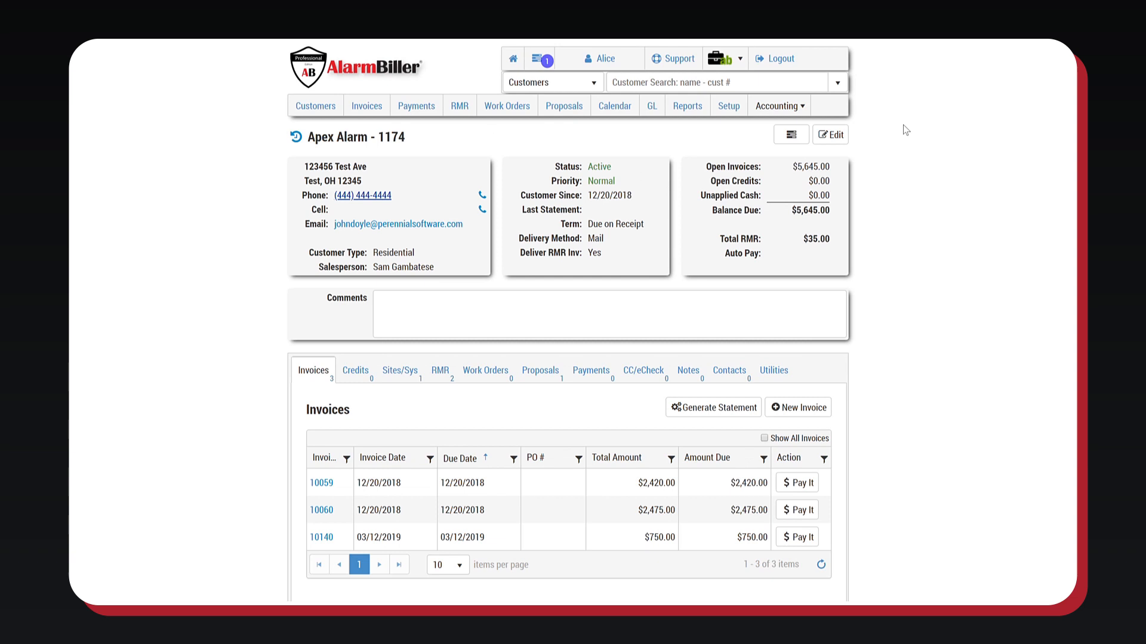
- List Apex Alarm's sites and systems and open Burglar Alarm system 2
left_click(399, 371)
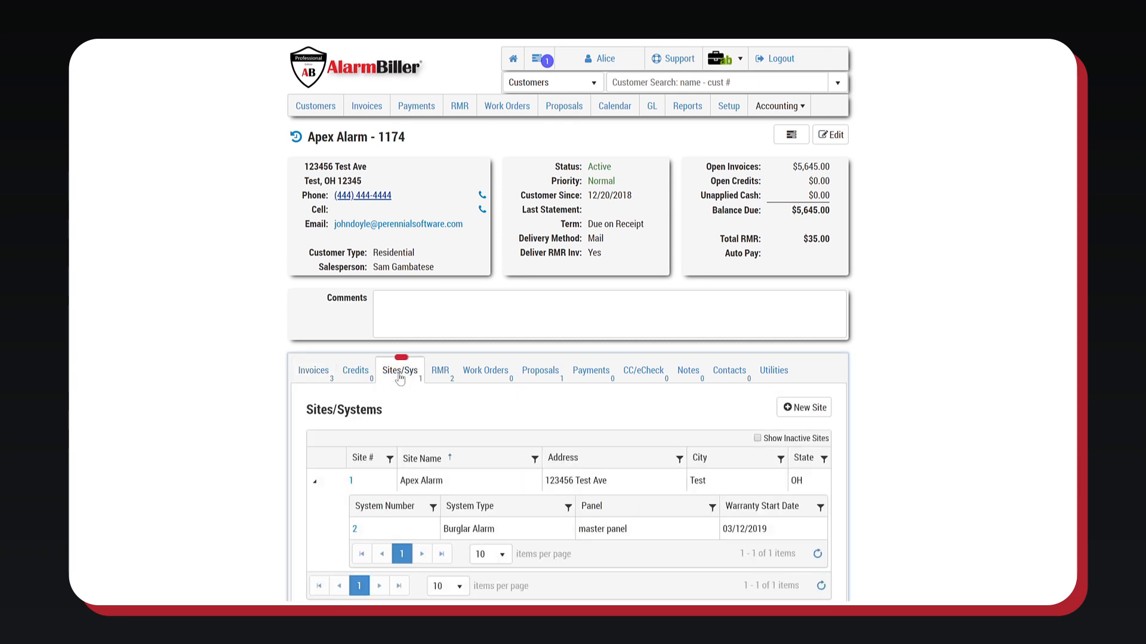
scroll("down", 3)
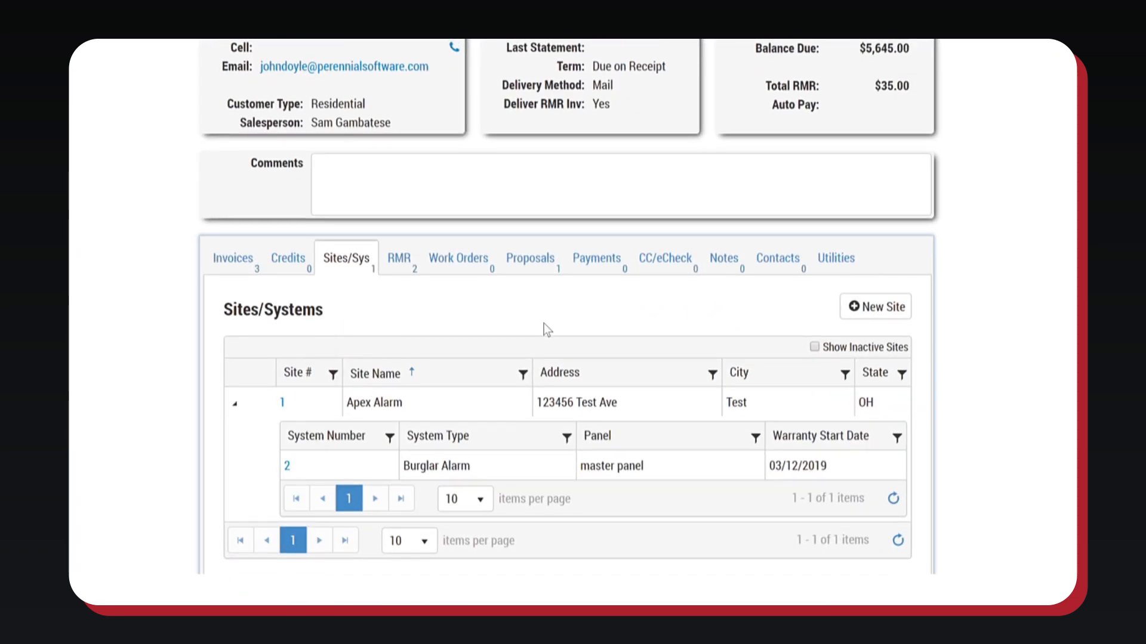
scroll("down", 3)
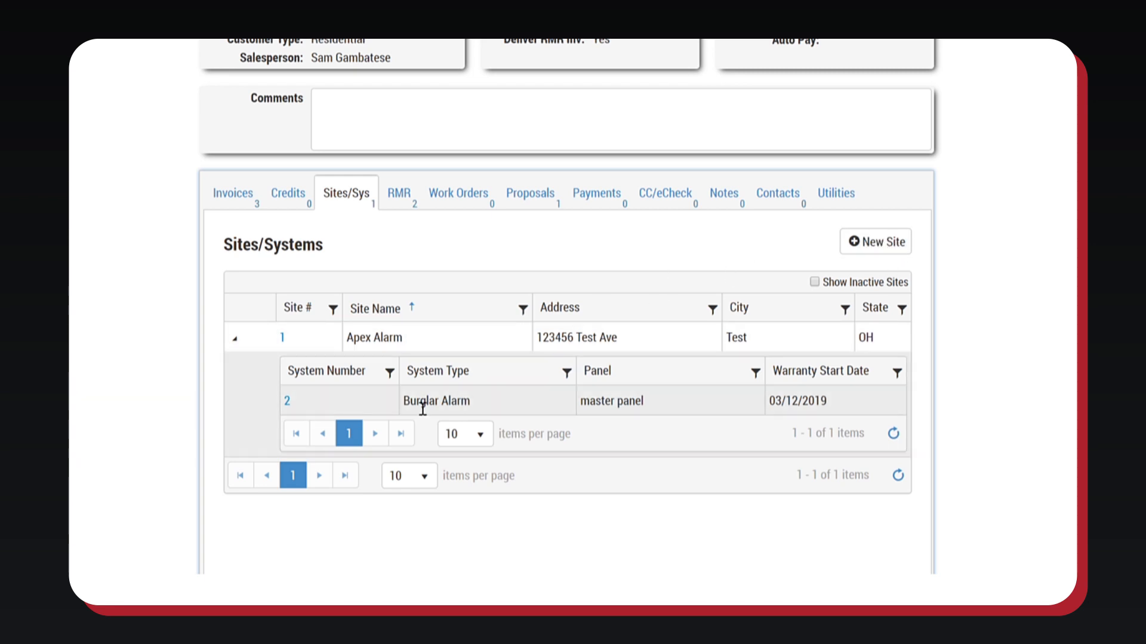
scroll("up", 3)
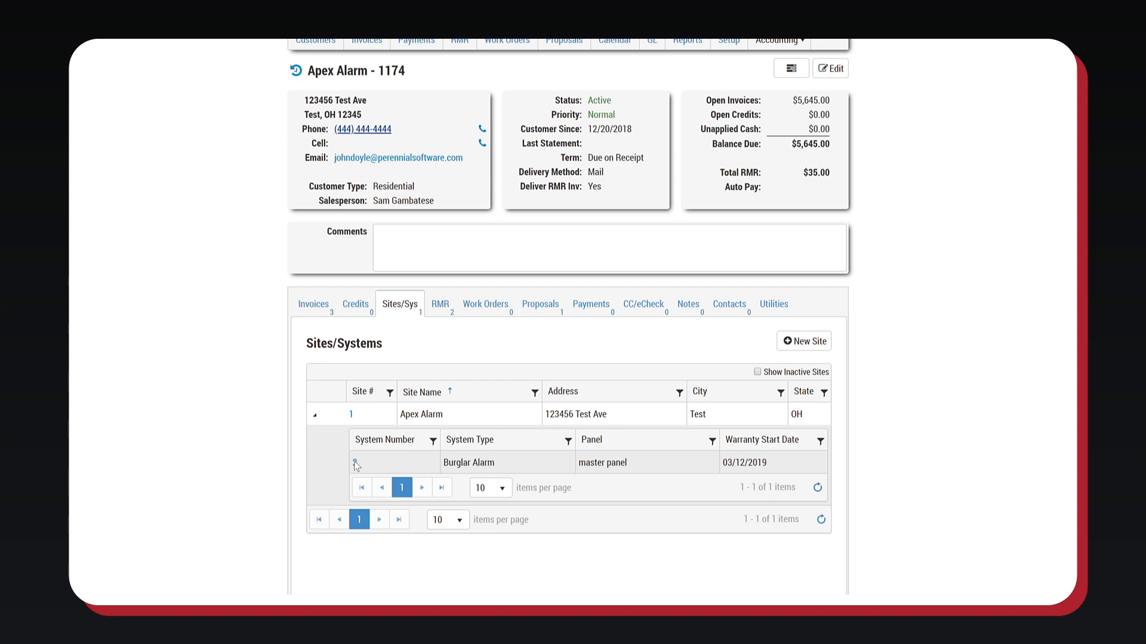
left_click(355, 462)
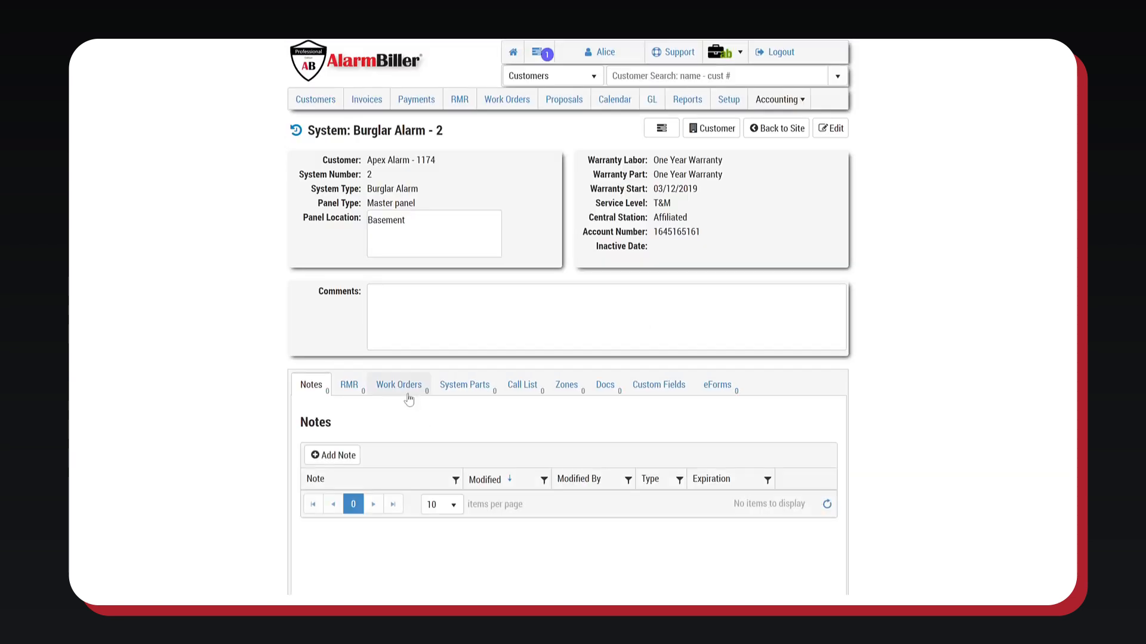
- View the system's empty work orders, then return to the Apex Alarm account
left_click(398, 384)
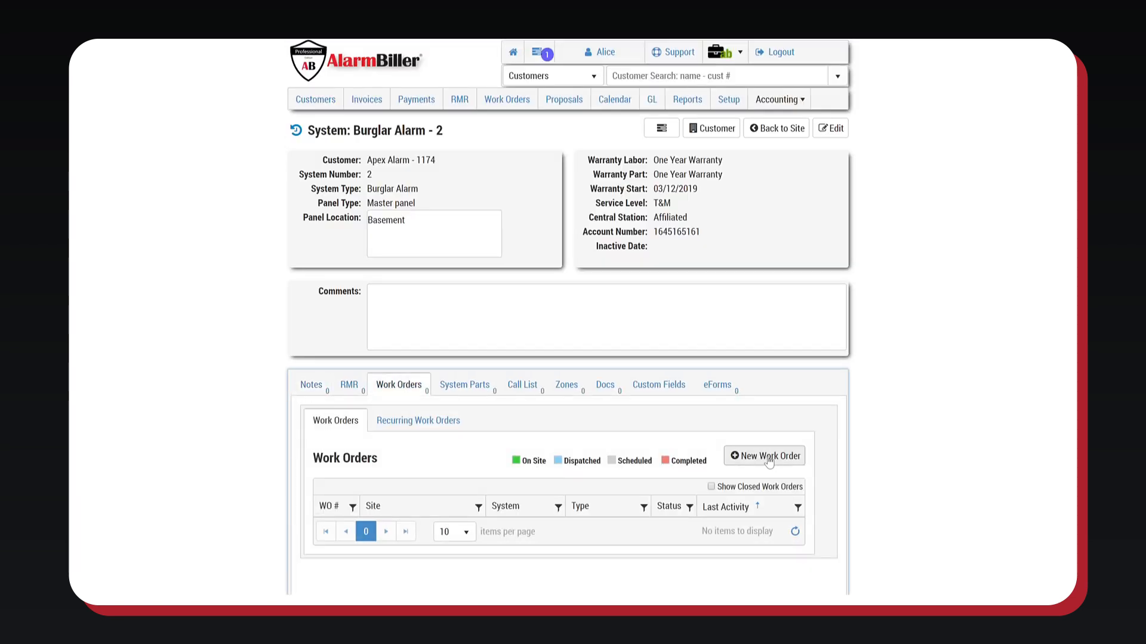
left_click(566, 384)
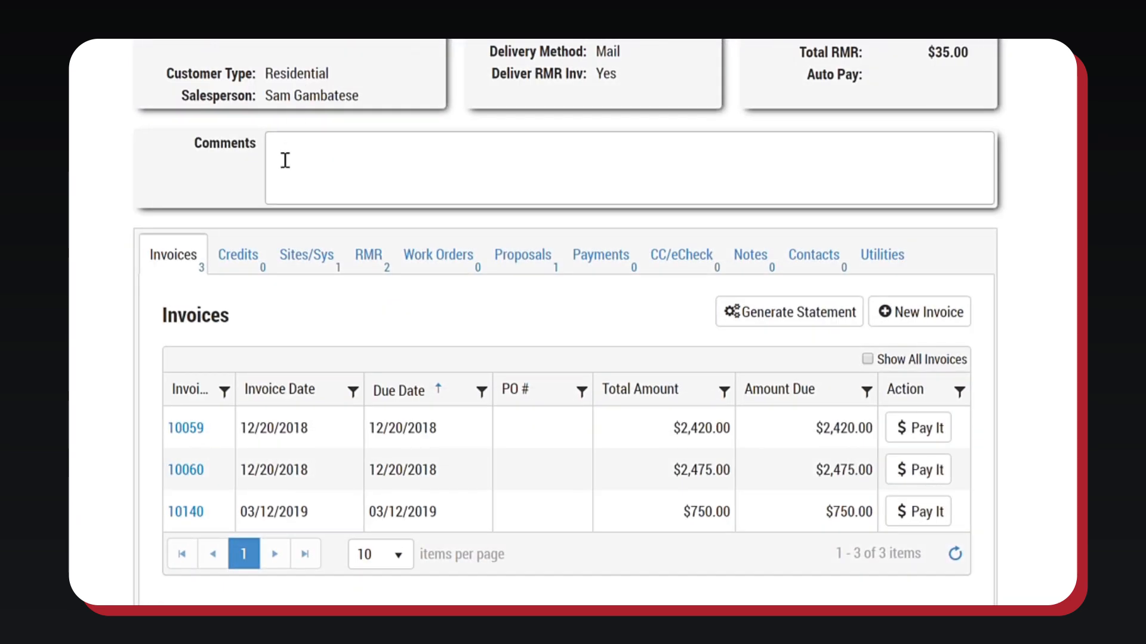
- Review Apex Alarm's two monthly RMR charges and its CC/eCheck payment transactions
left_click(368, 255)
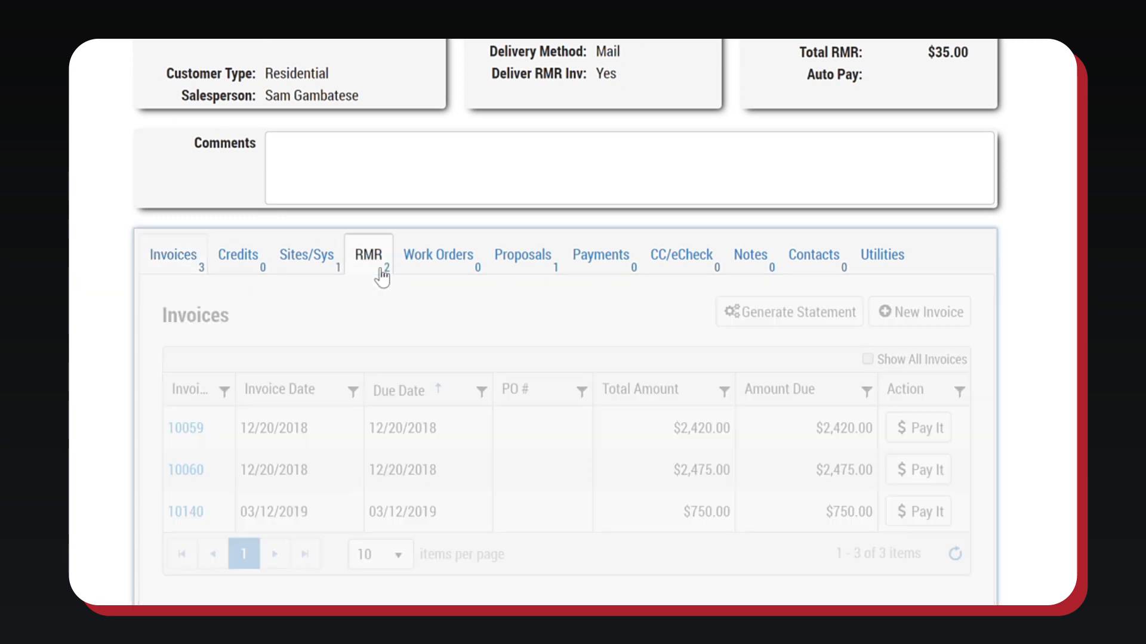
left_click(368, 255)
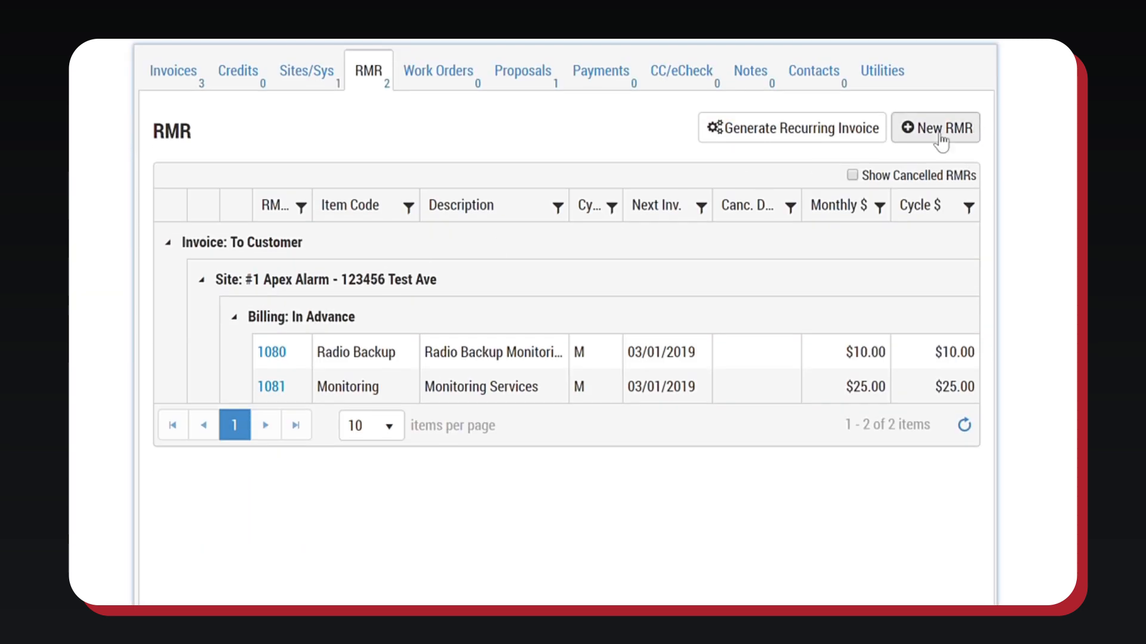
mouse_move(799, 136)
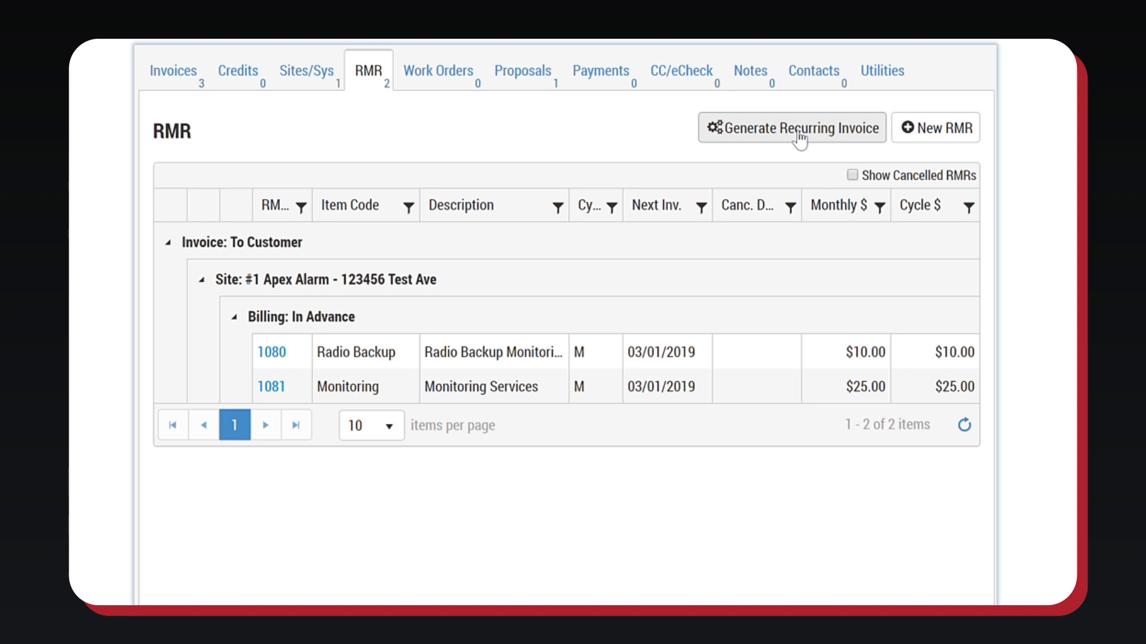
mouse_move(387, 395)
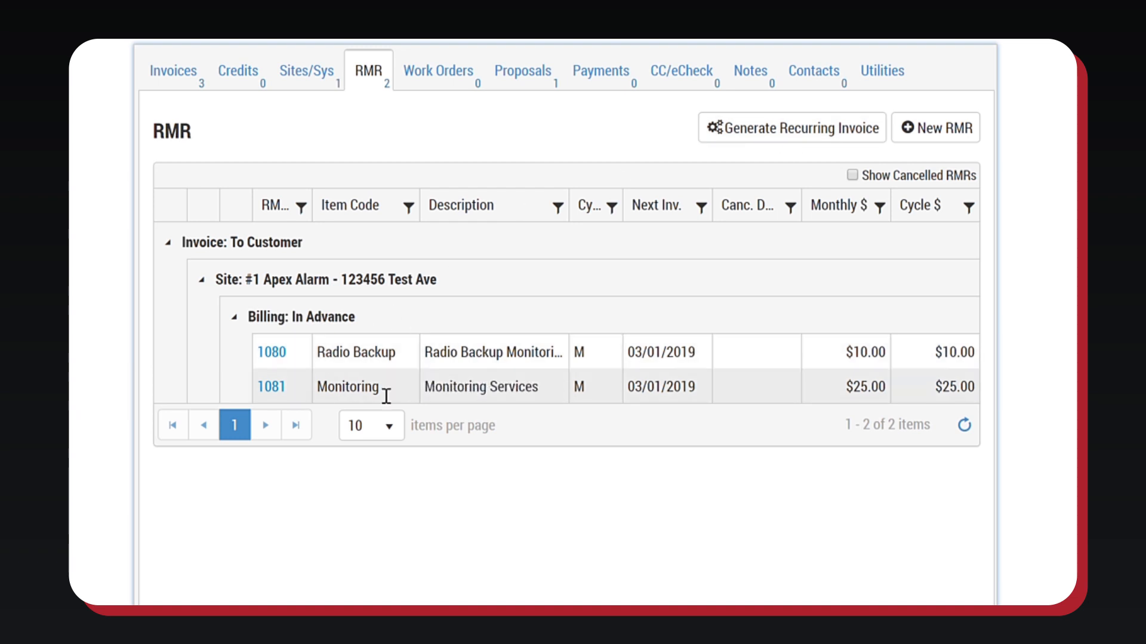
left_click(681, 70)
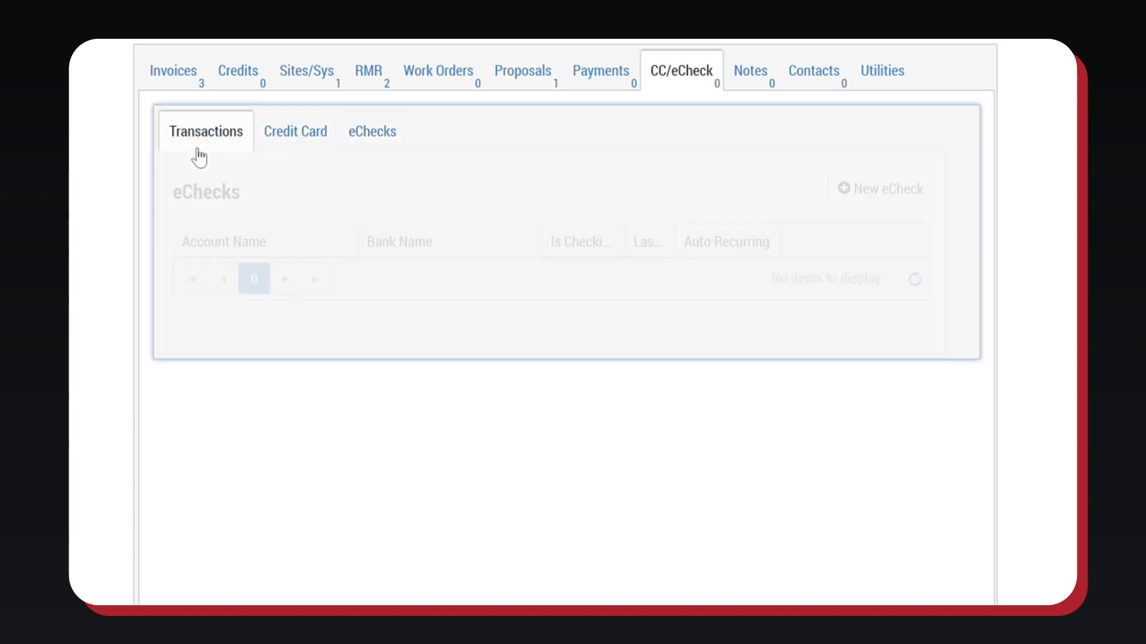
left_click(205, 131)
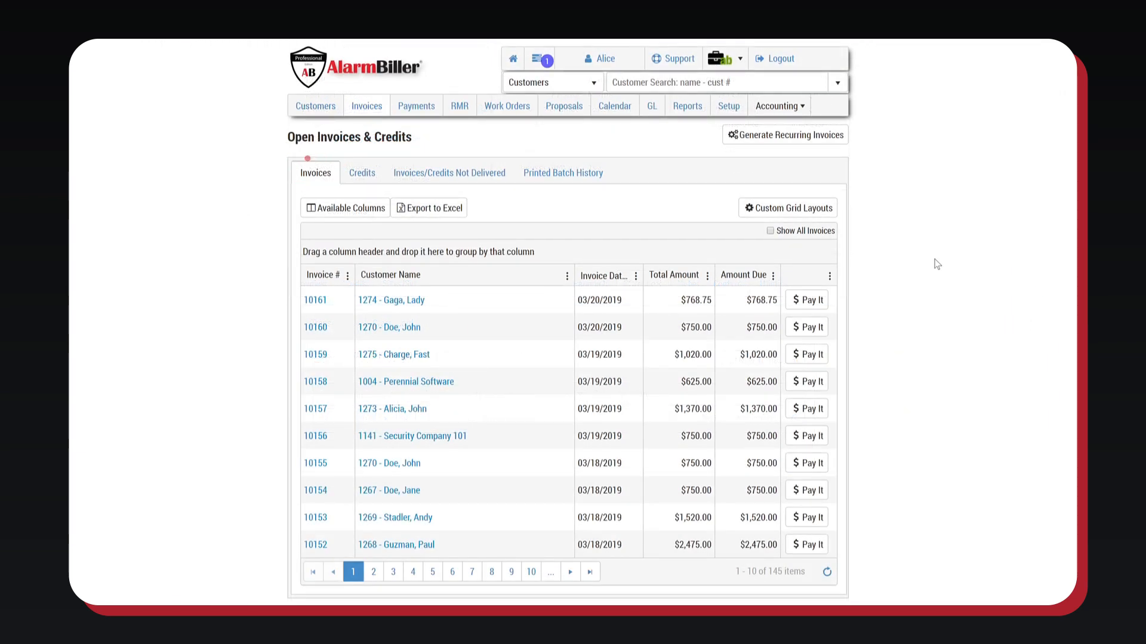
mouse_move(572, 132)
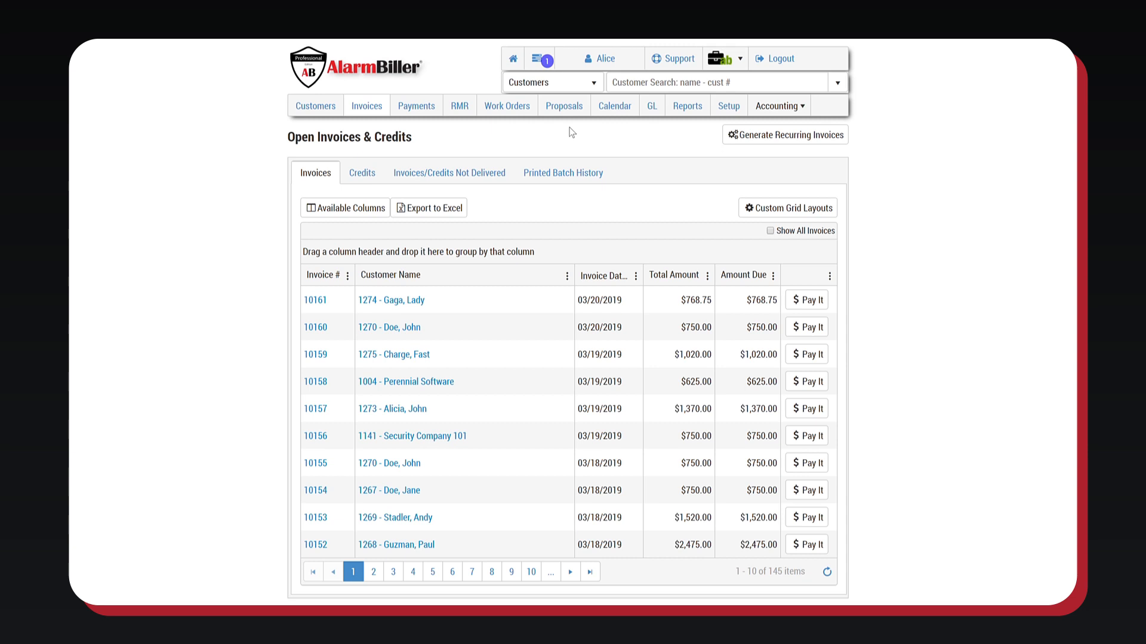
- Show the printed invoice batch history, which is empty
left_click(562, 173)
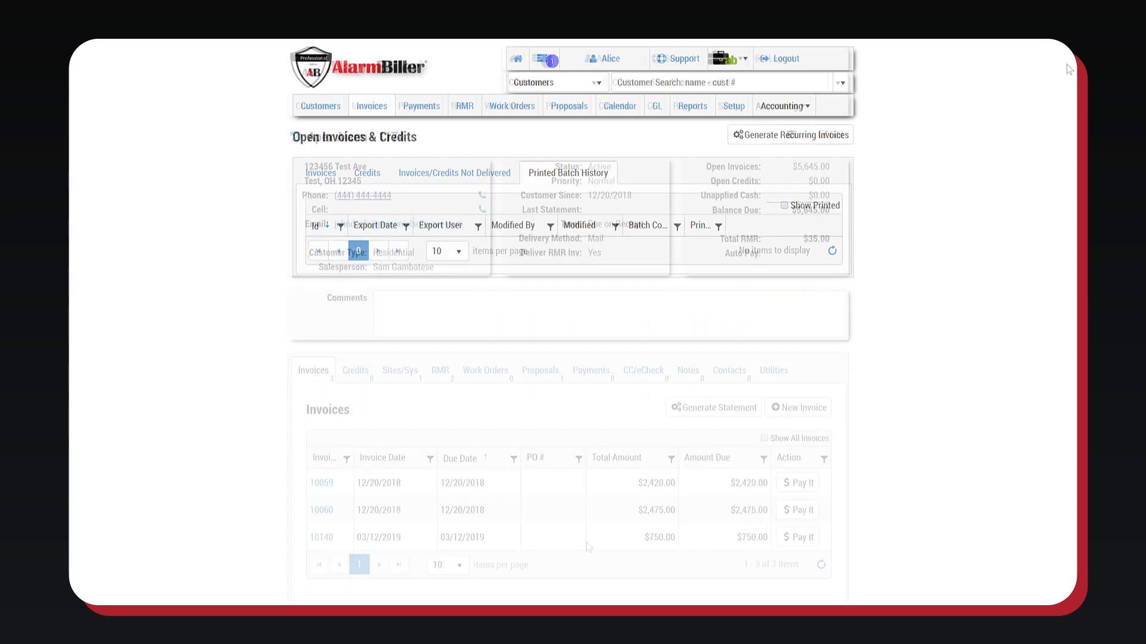
- Open Apex Alarm's Utilities, view Custom Fields, and return to the empty Docs list
scroll("down", 3)
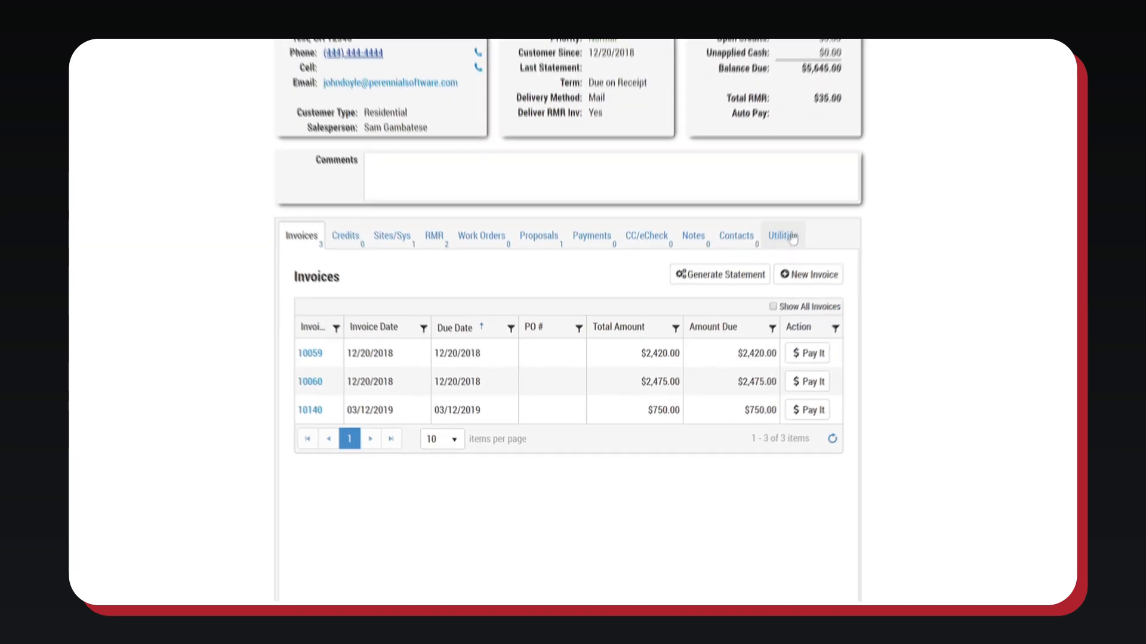
left_click(783, 235)
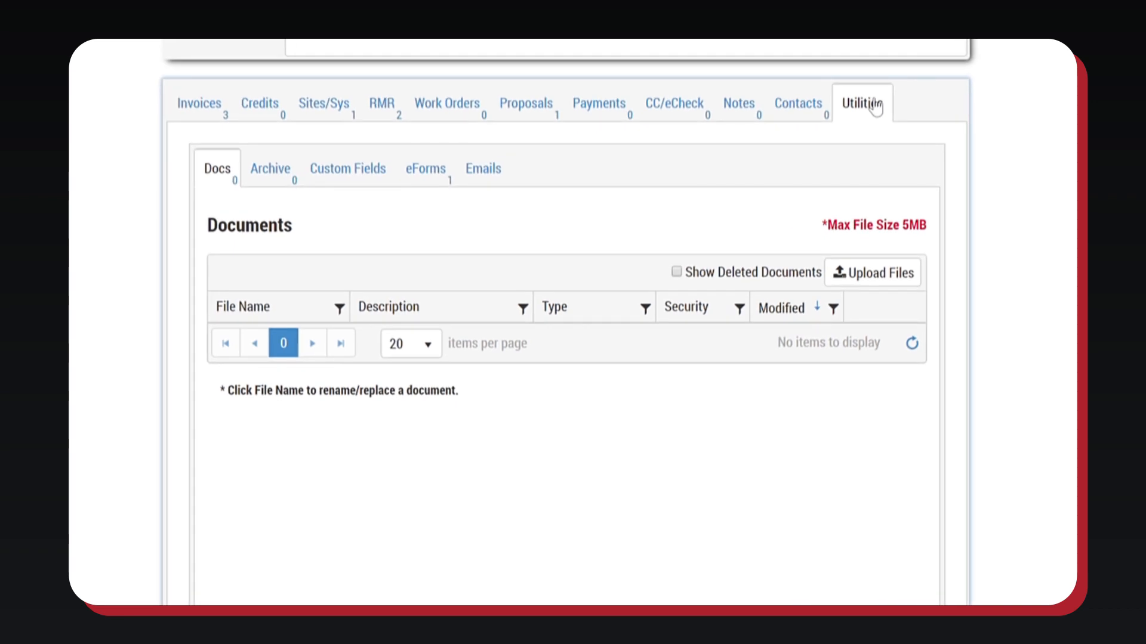
left_click(347, 169)
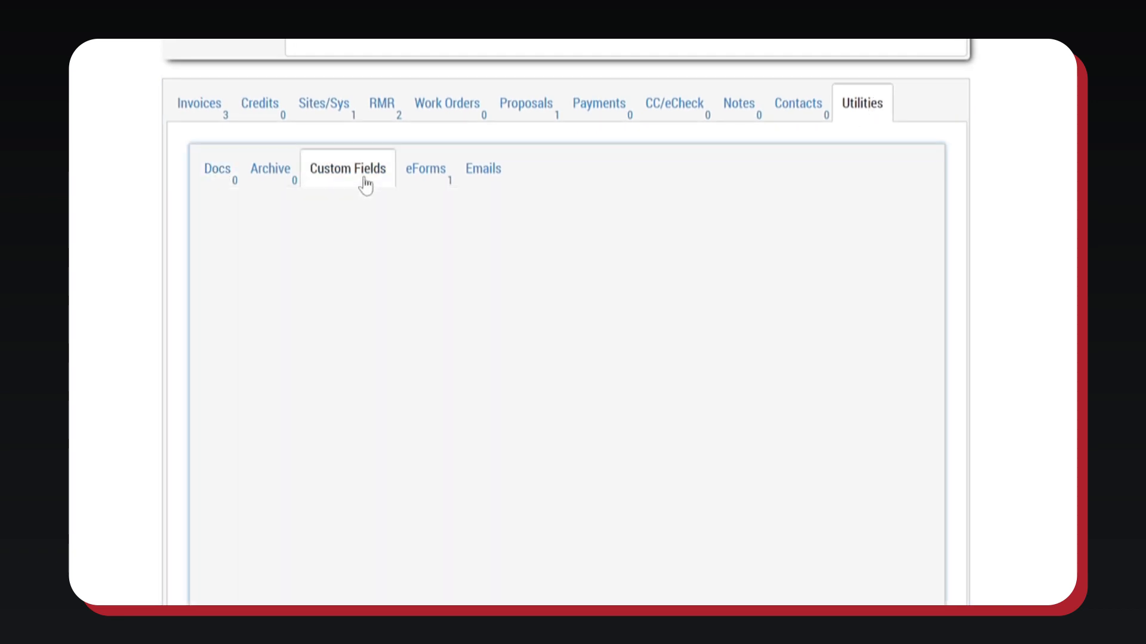
left_click(217, 169)
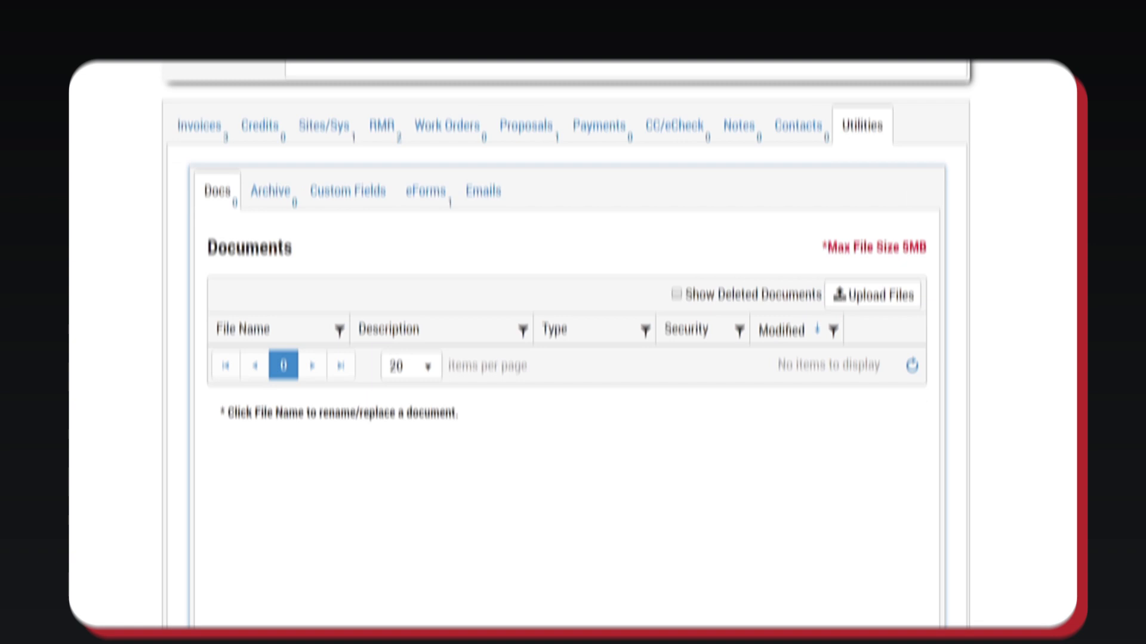